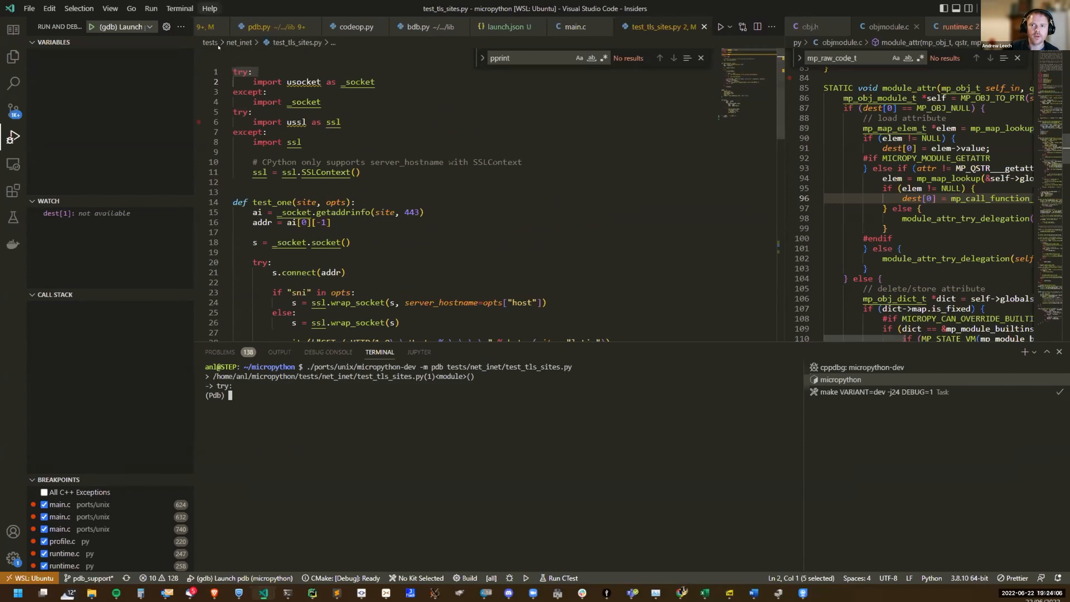
mouse_move(261, 390)
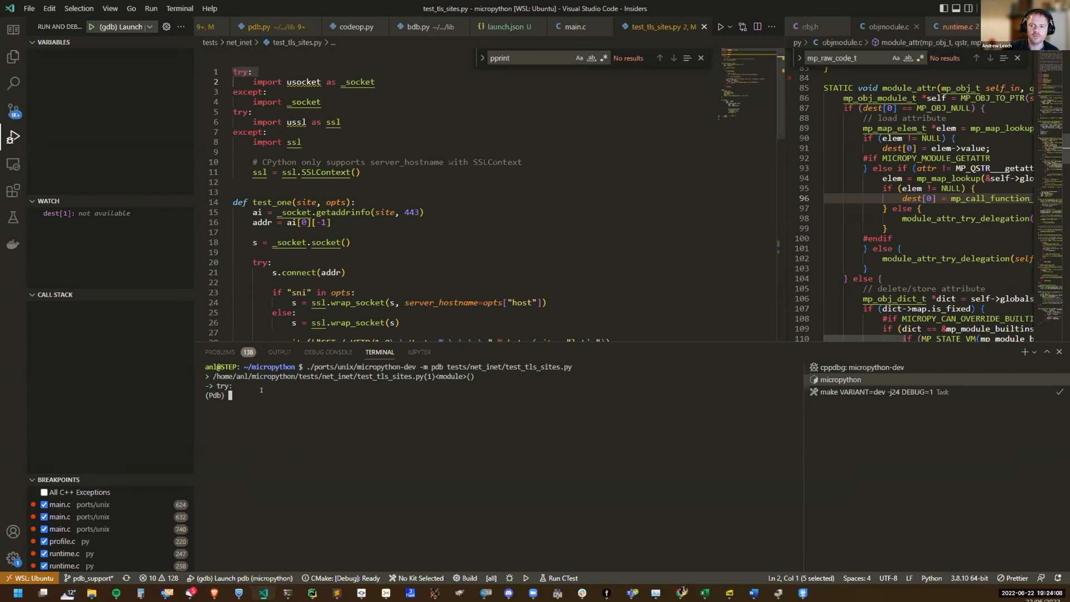
Step: Step through the script's imports and definitions with s and n into main's SITES loop
text(s)
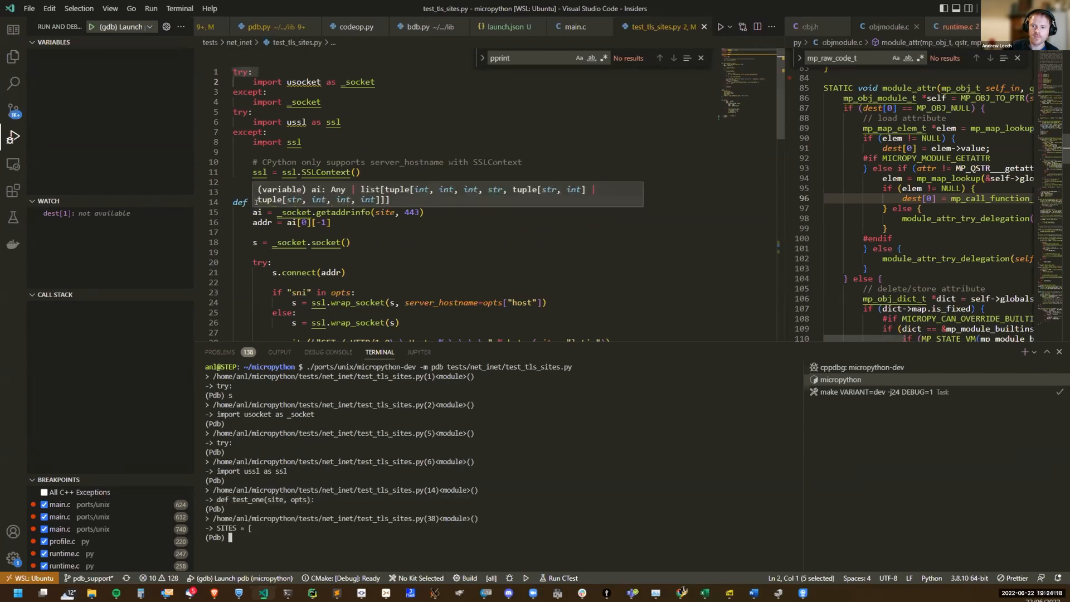
scroll(down, 3)
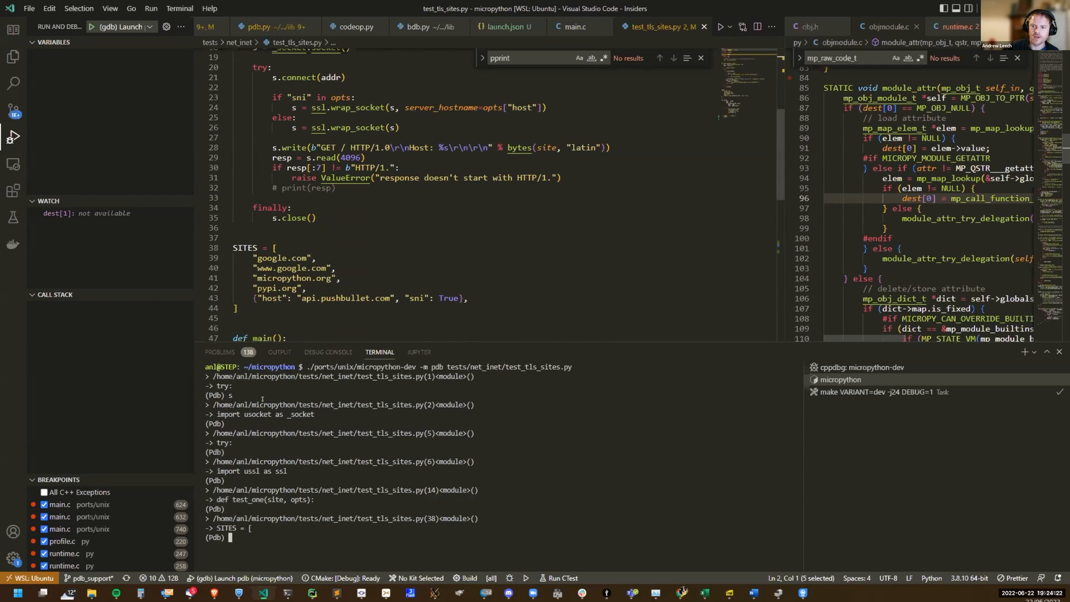
text(n)
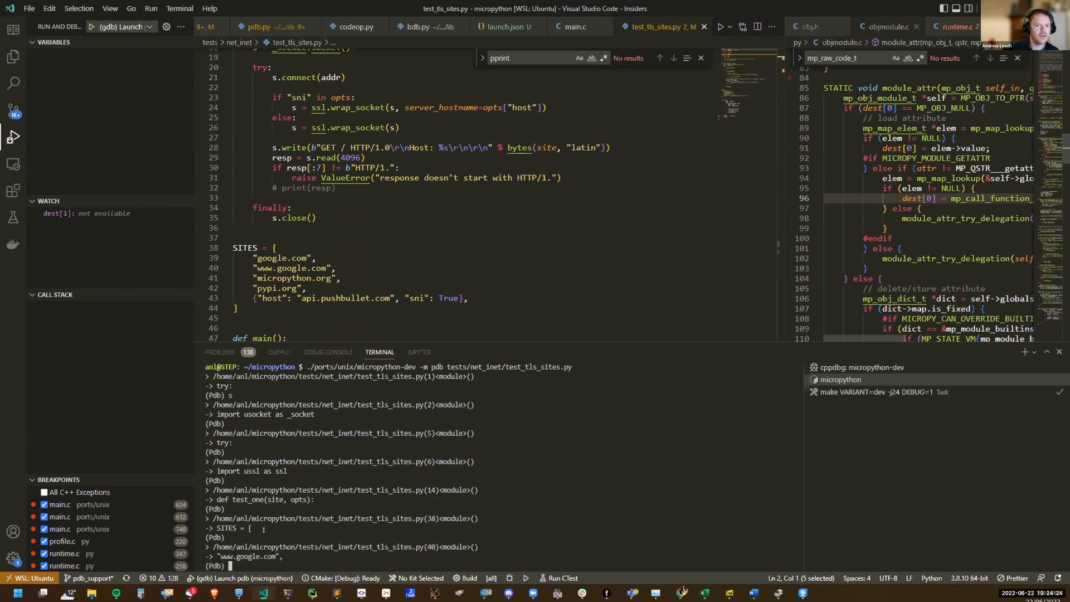
scroll(down, 3)
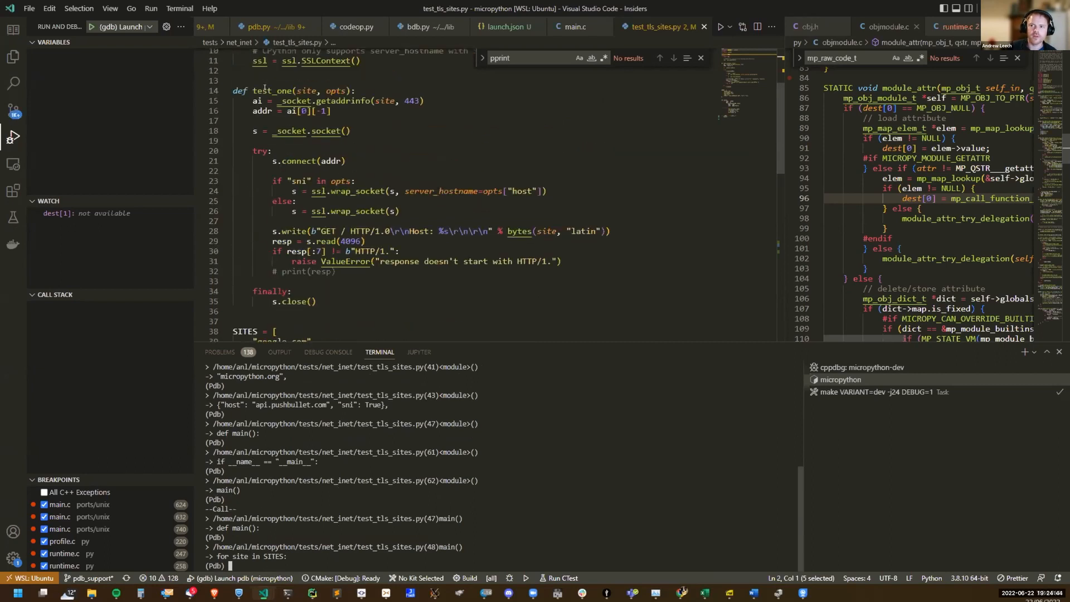
double_click(272, 90)
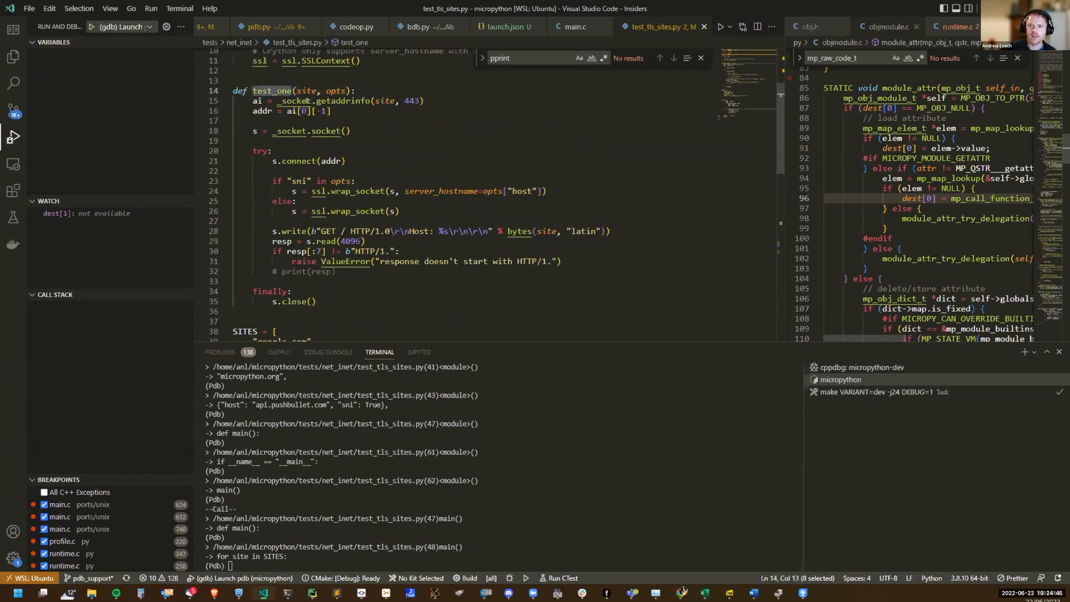
text(b test_one)
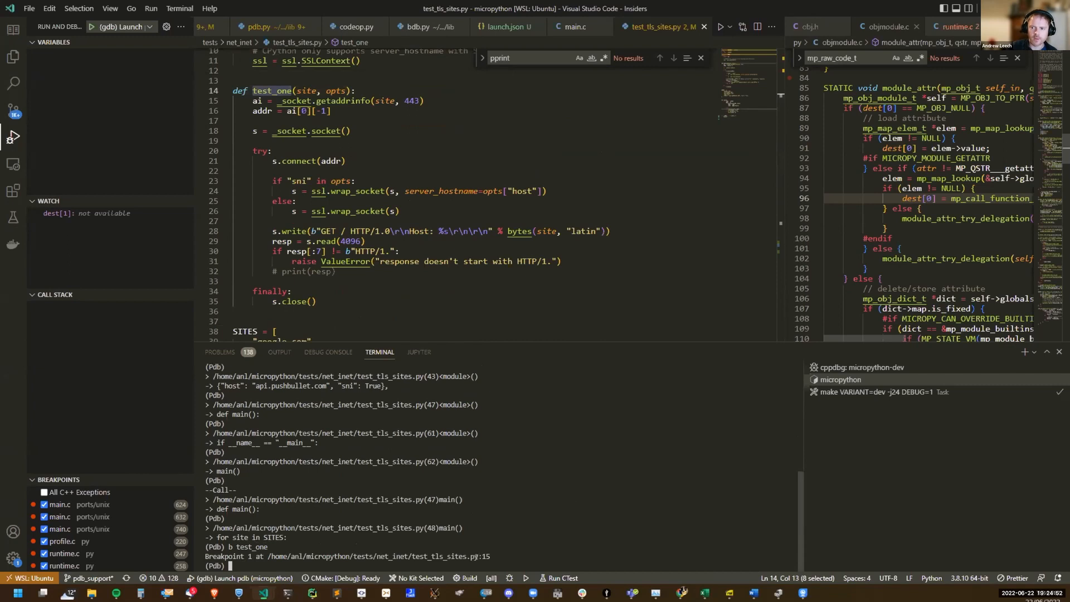
click(198, 101)
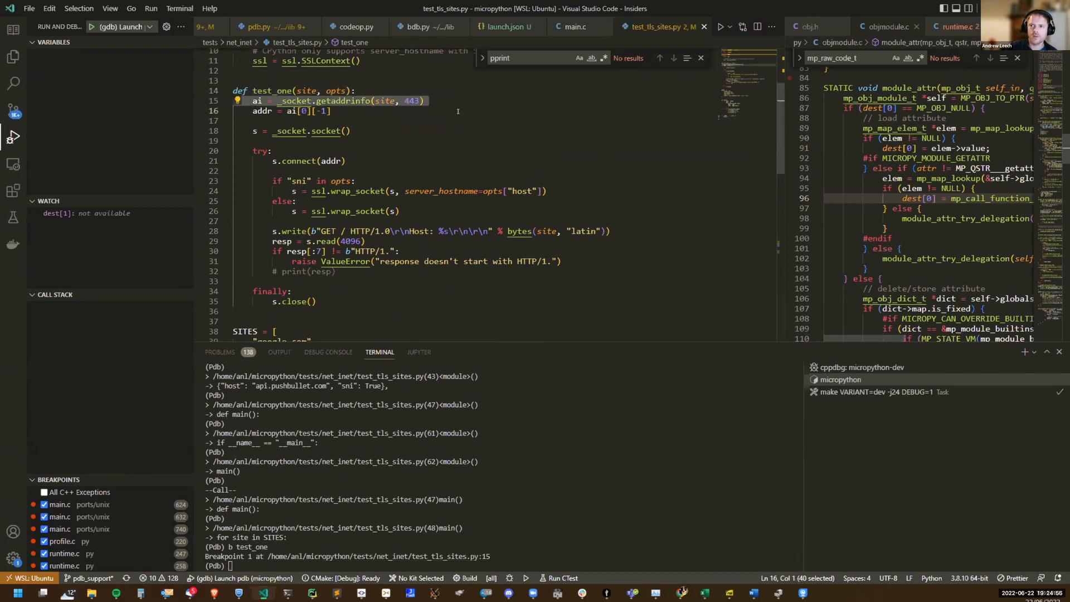
text(c)
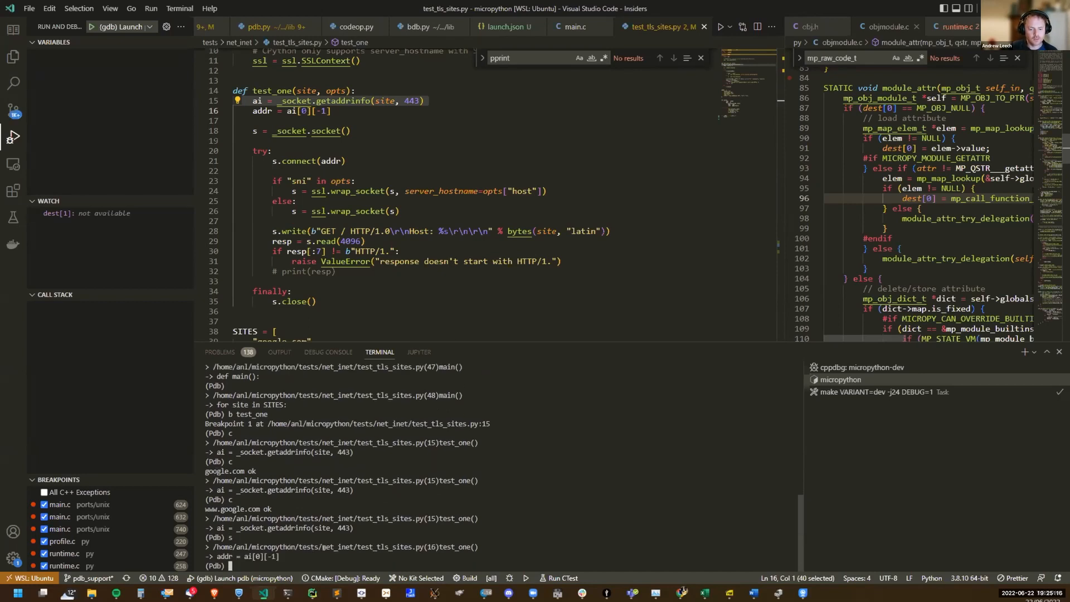
scroll(down, 3)
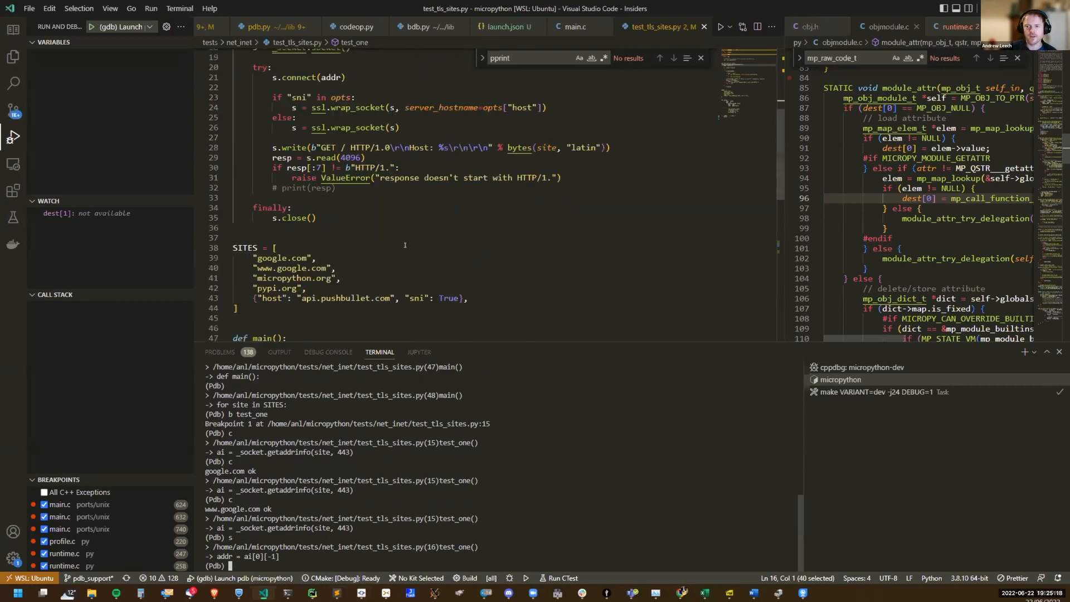
mouse_move(546, 414)
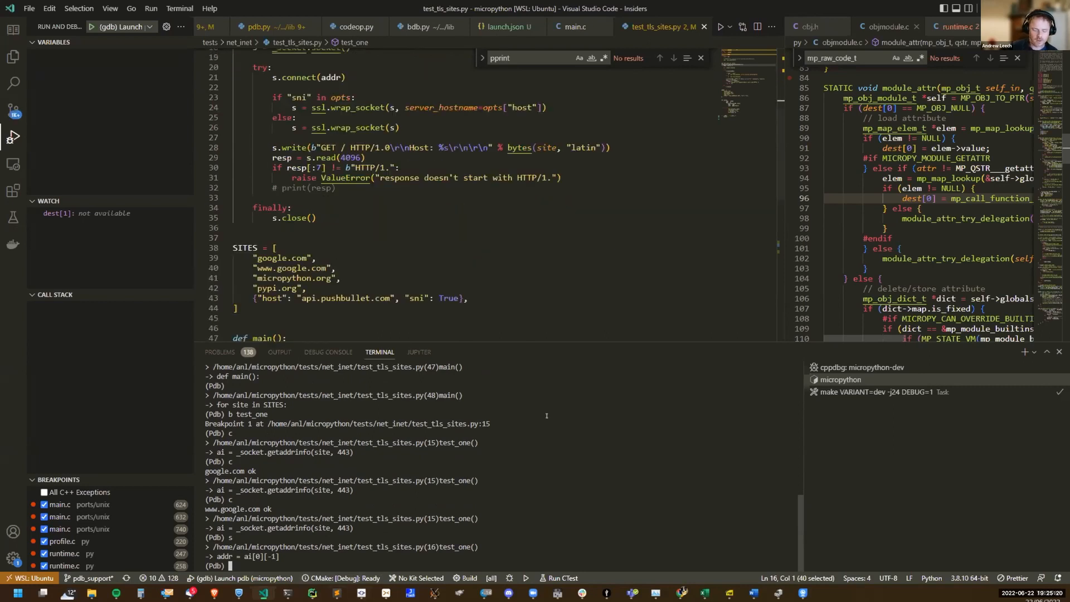
Step: Print SITES, print 'hello' from pdb's interact console, then let the tests loop until interrupted
text(p)
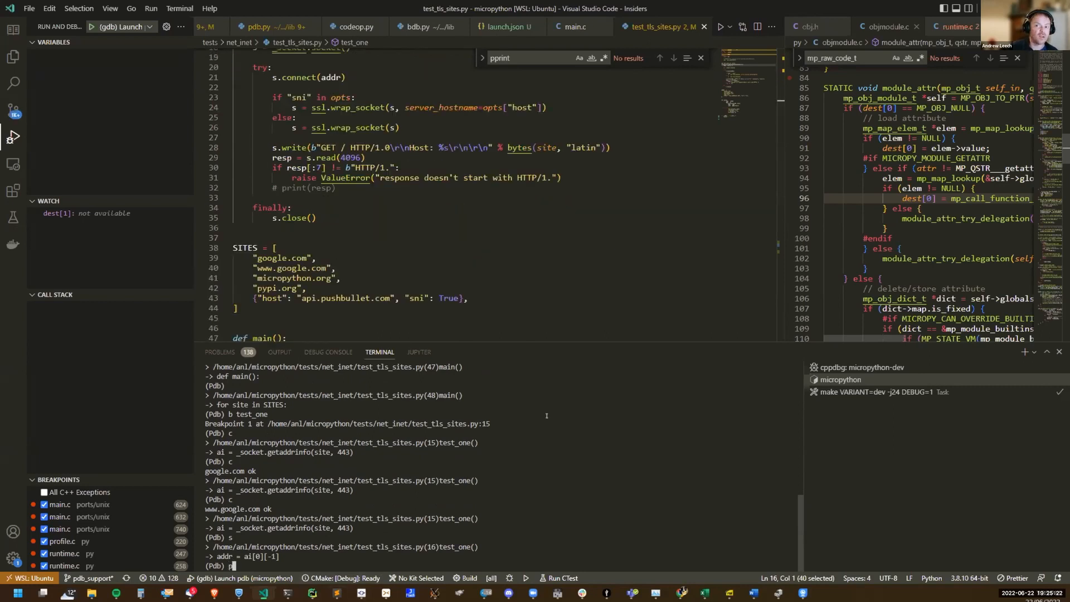
text(SITES)
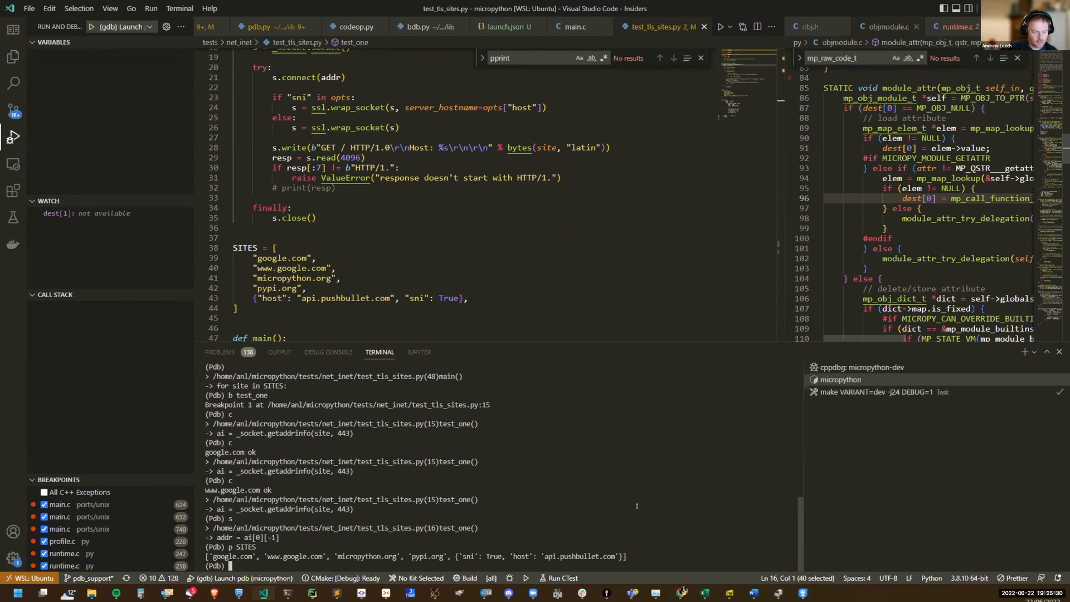
text(interact)
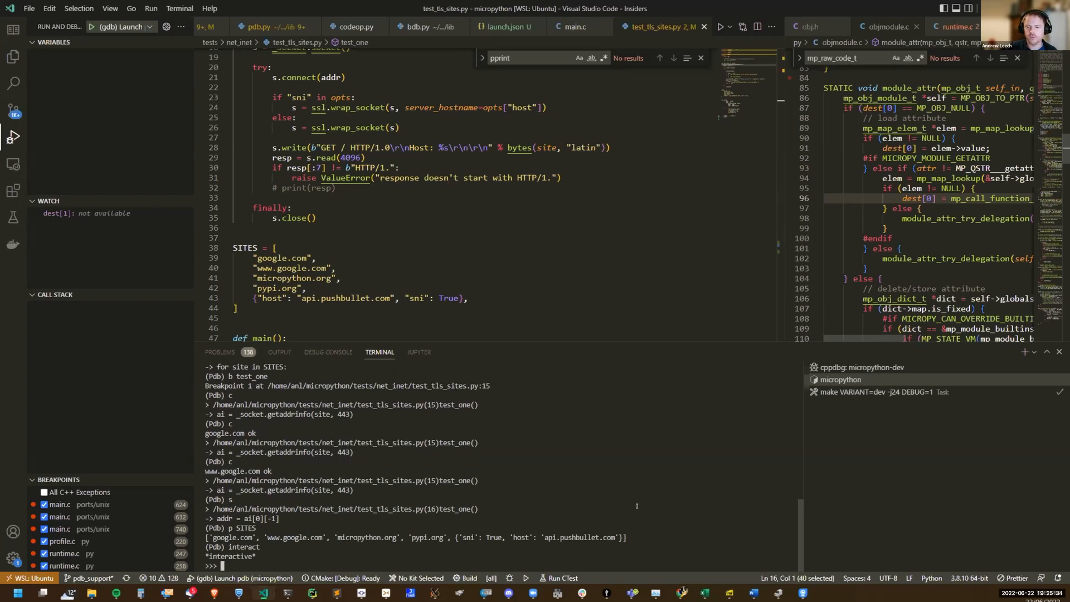
text(print(")
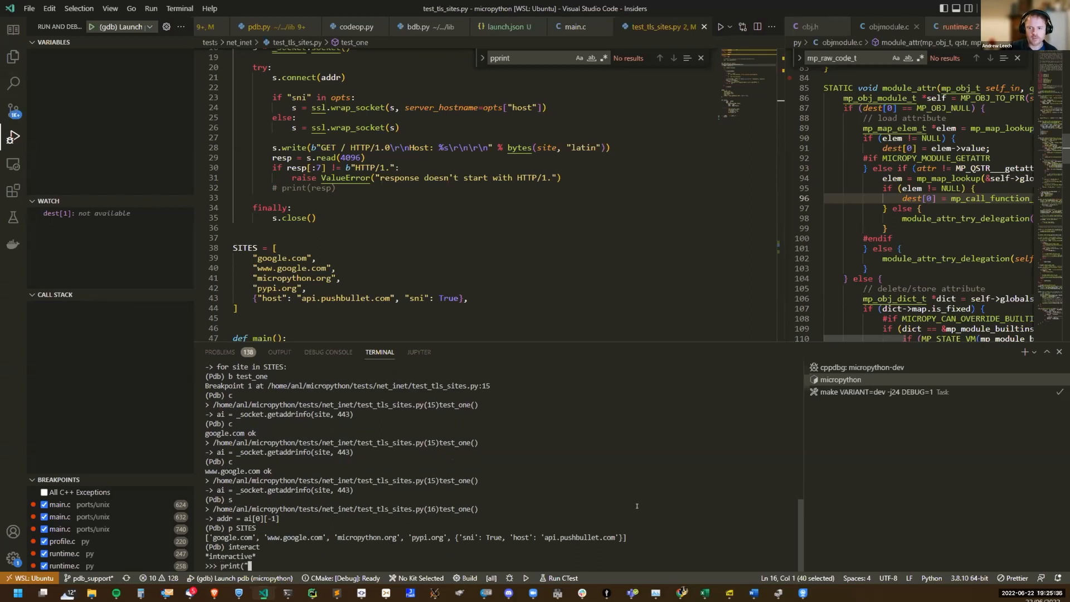
text(hello"_)
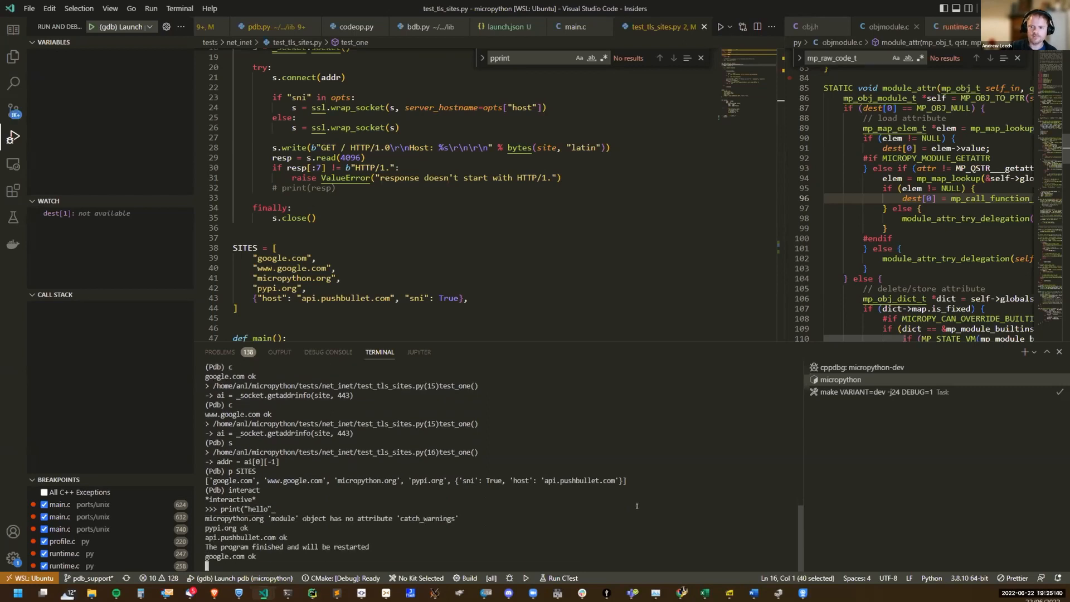
scroll(down, 3)
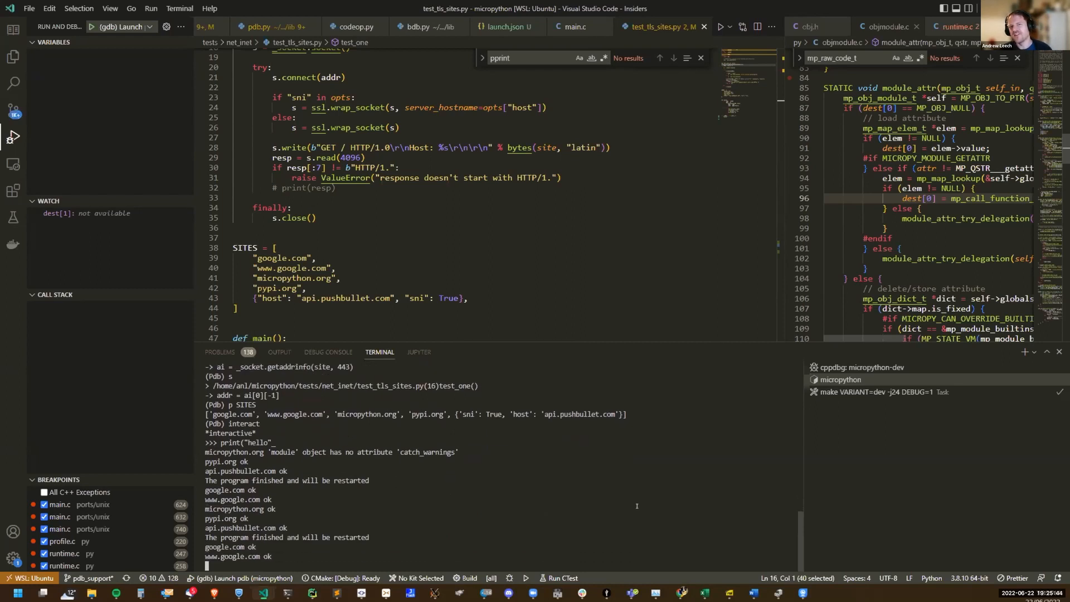
scroll(down, 3)
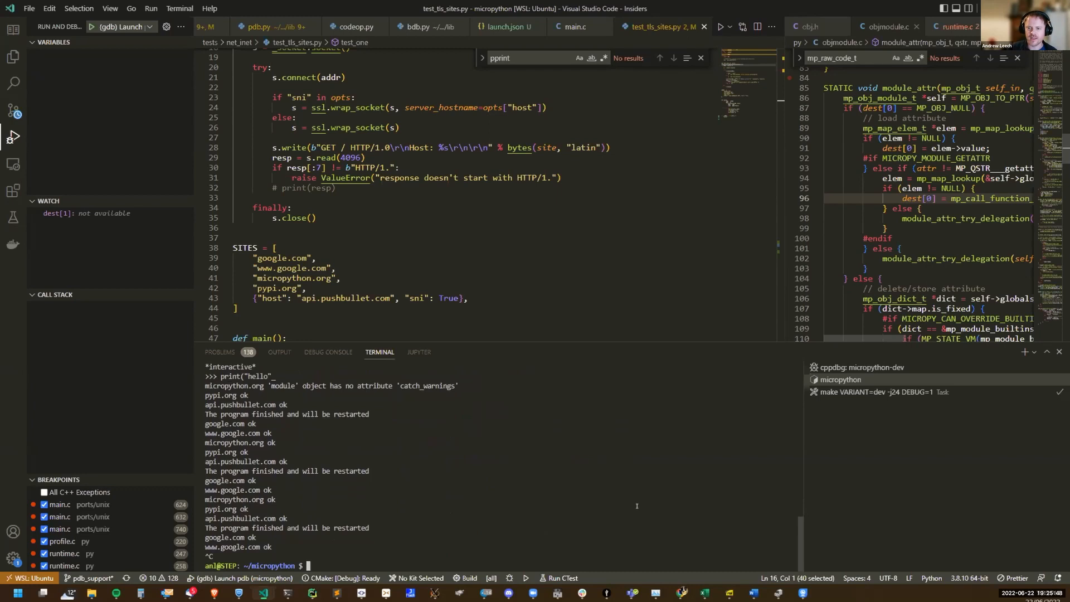
Step: Relaunch test_tls_sites.py under micropython-dev pdb, break on test_one and step inside
text(./ports/unix/micropython-dev -m pdb tests/net_inet/test_tls_sites.py)
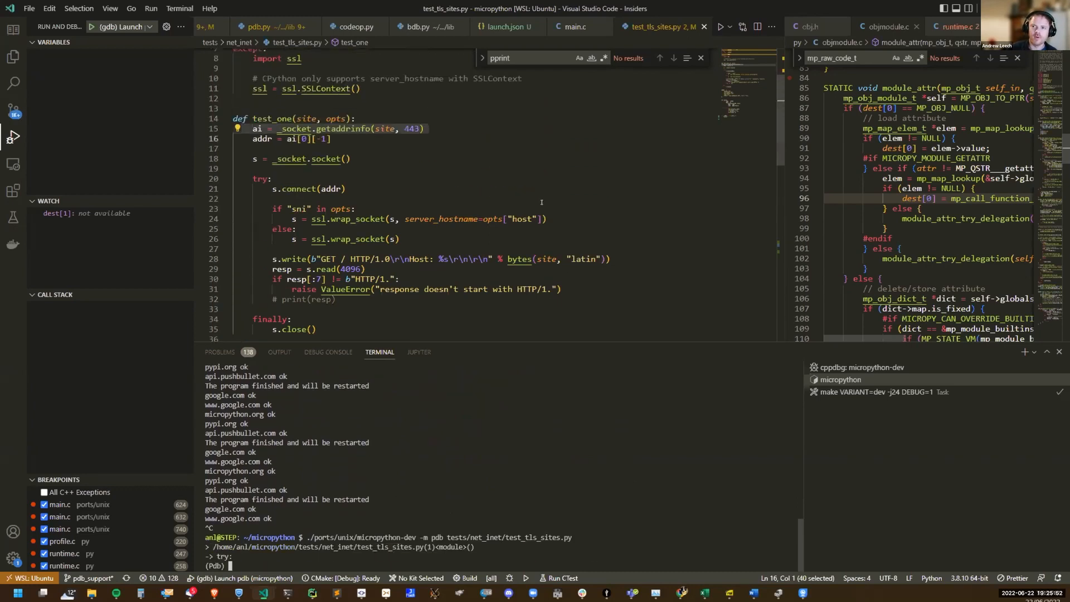
text(b test_one)
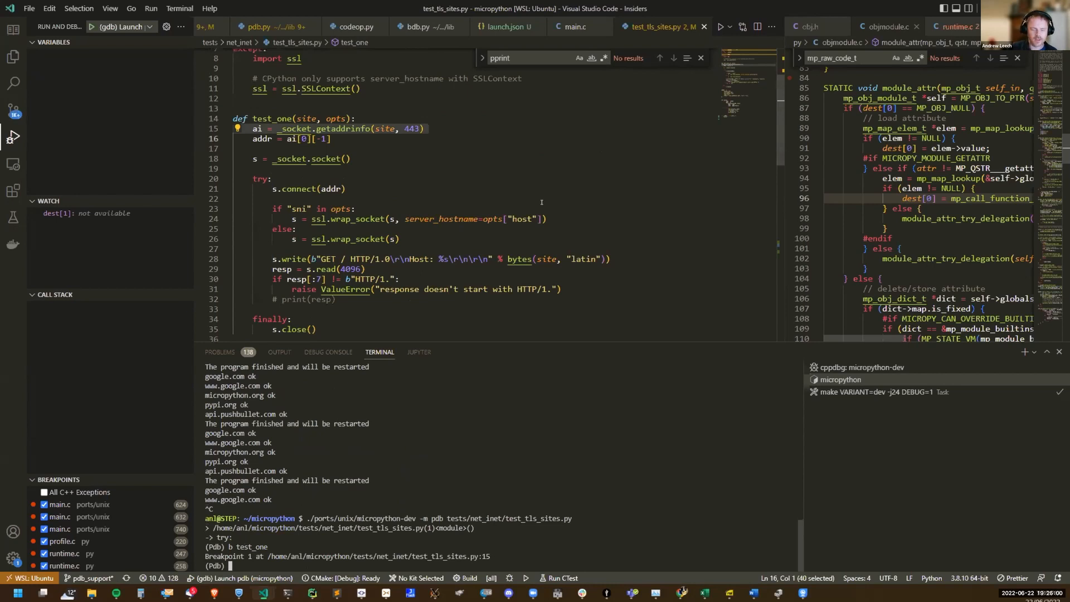
mouse_move(405, 202)
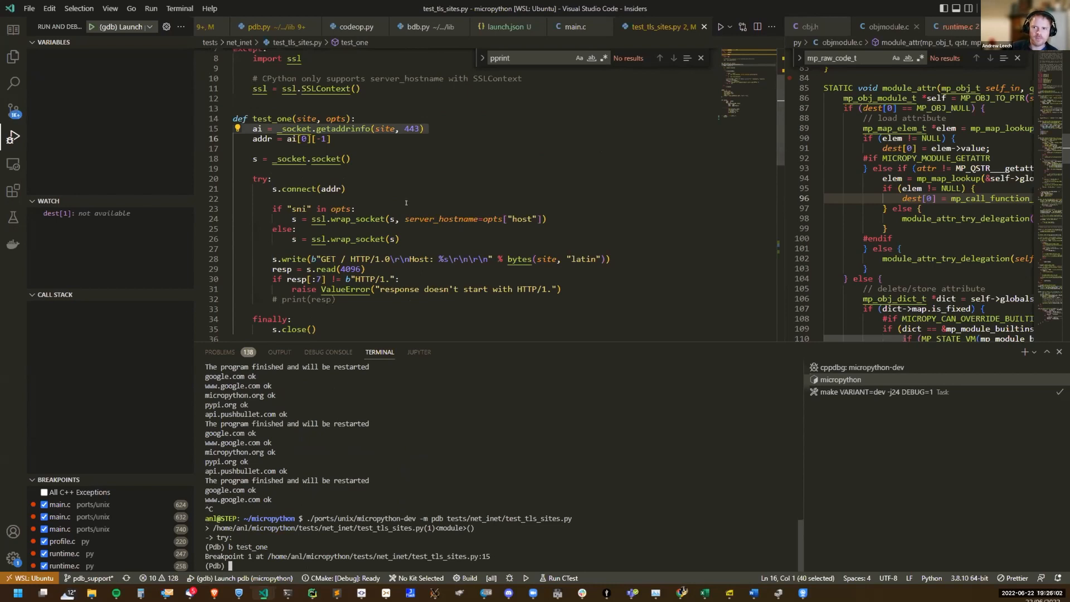
text(s)
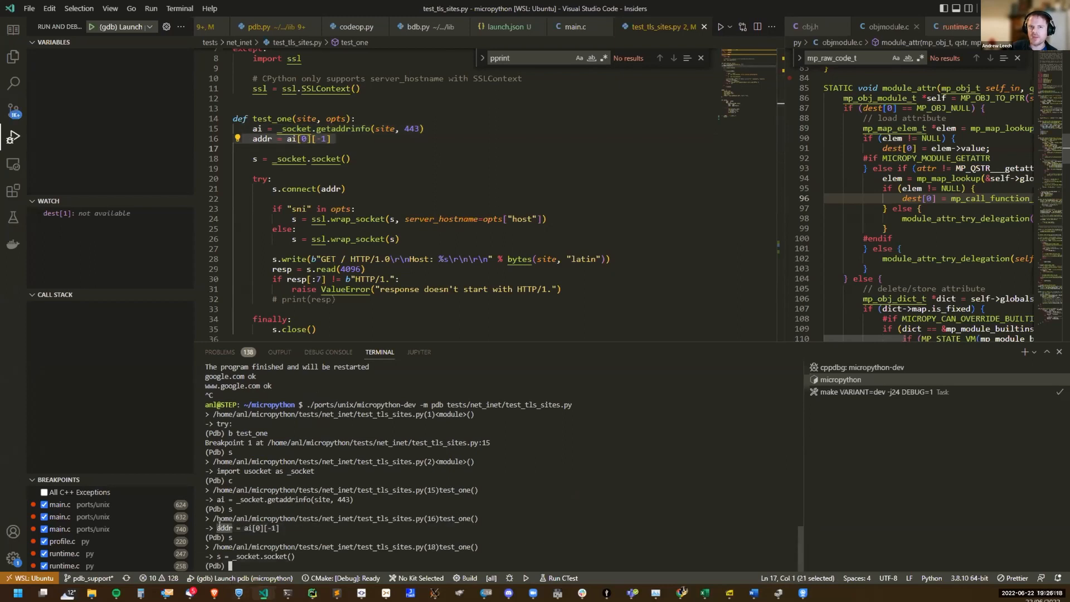
mouse_move(262, 139)
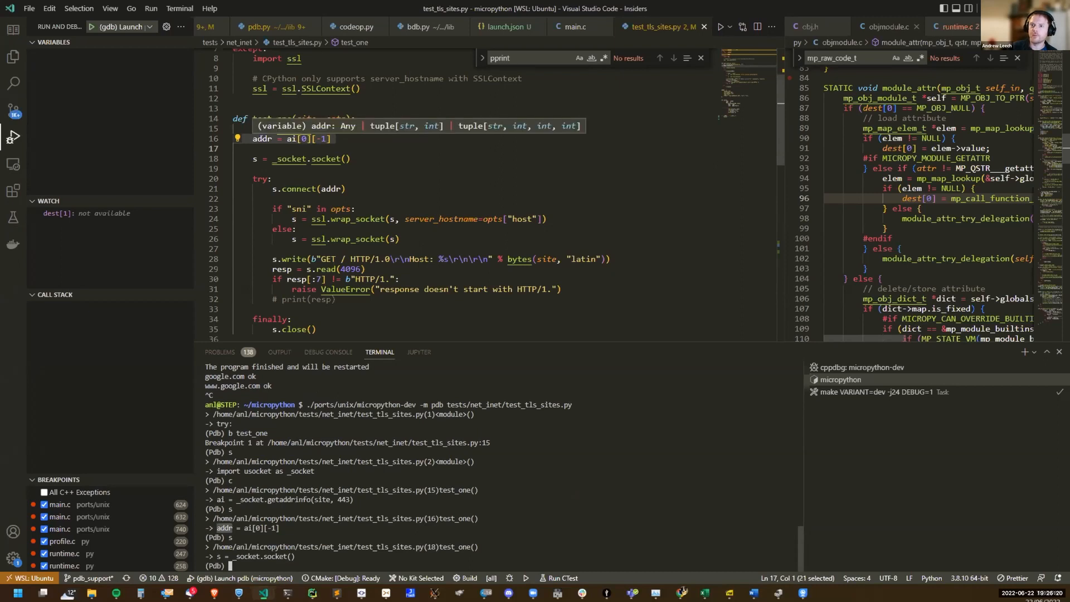
Step: Select addr in the editor and print it from pdb, getting a NameError
double_click(261, 139)
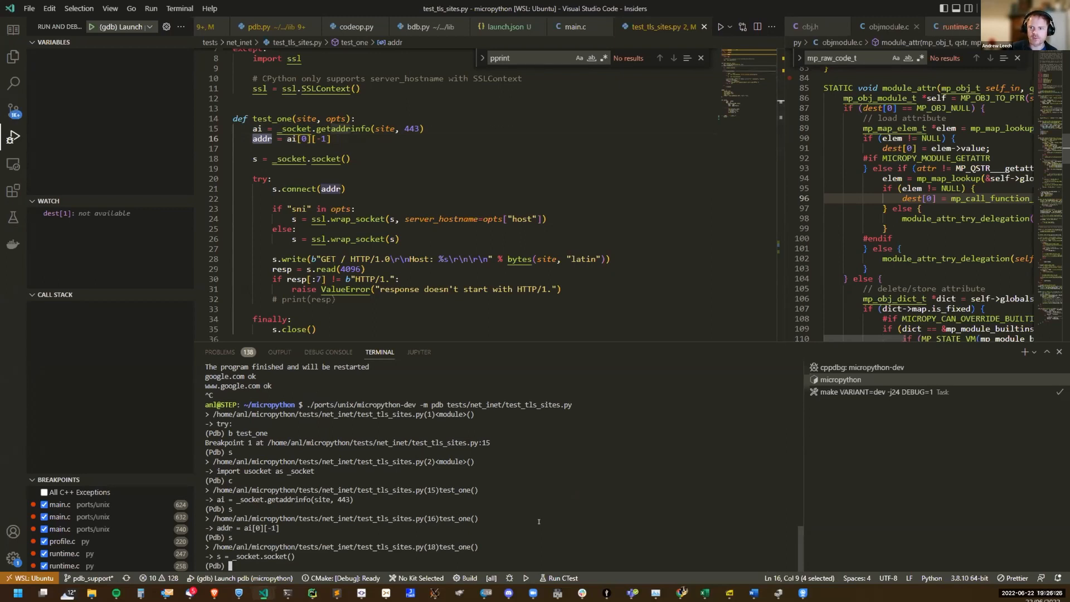
text(p)
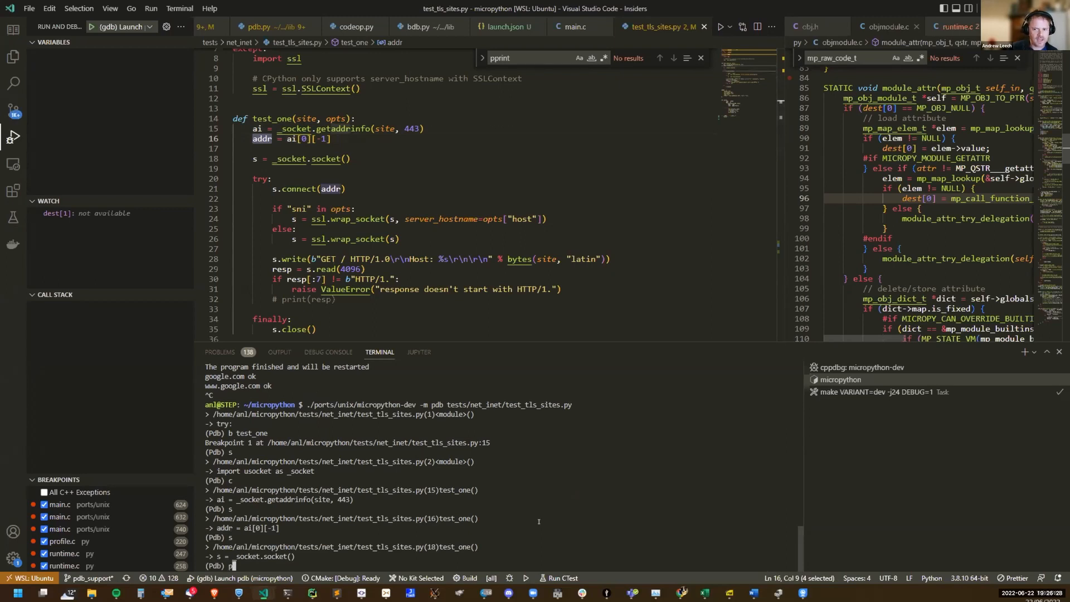
text(()add)
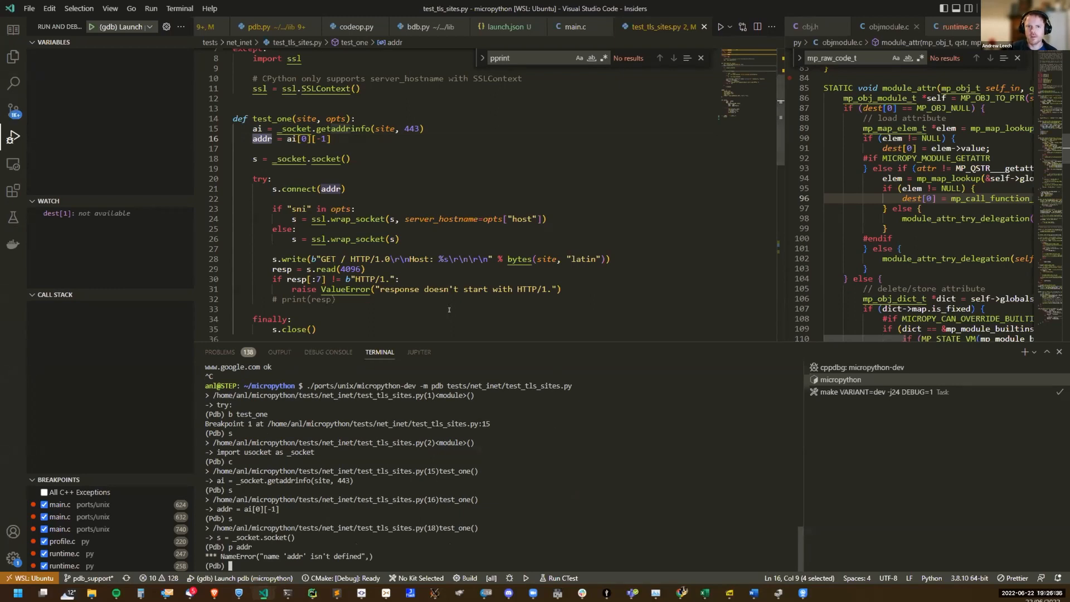
scroll(down, 3)
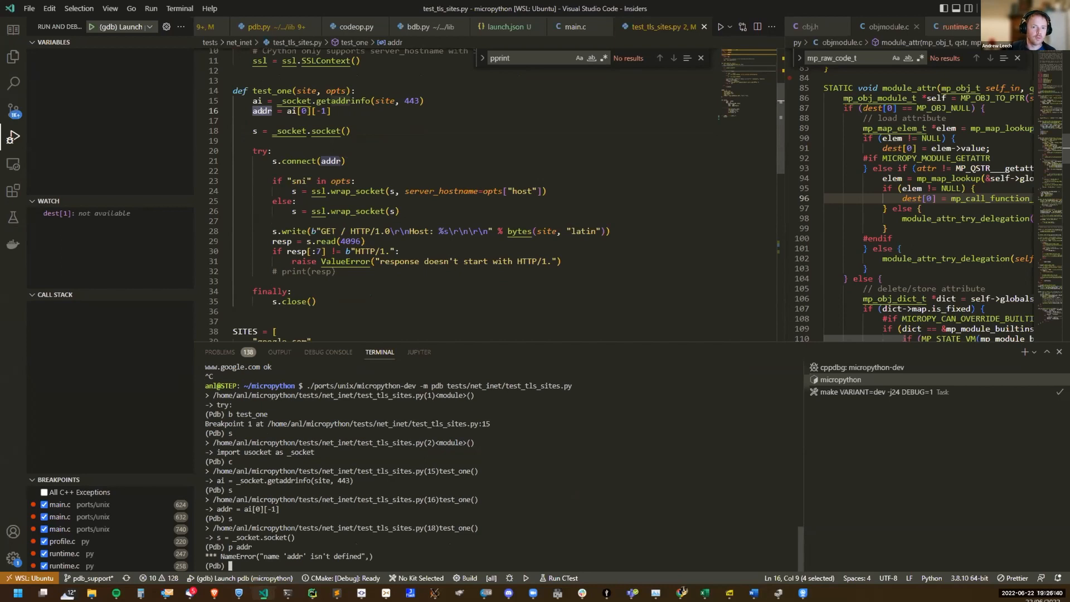
mouse_move(335, 306)
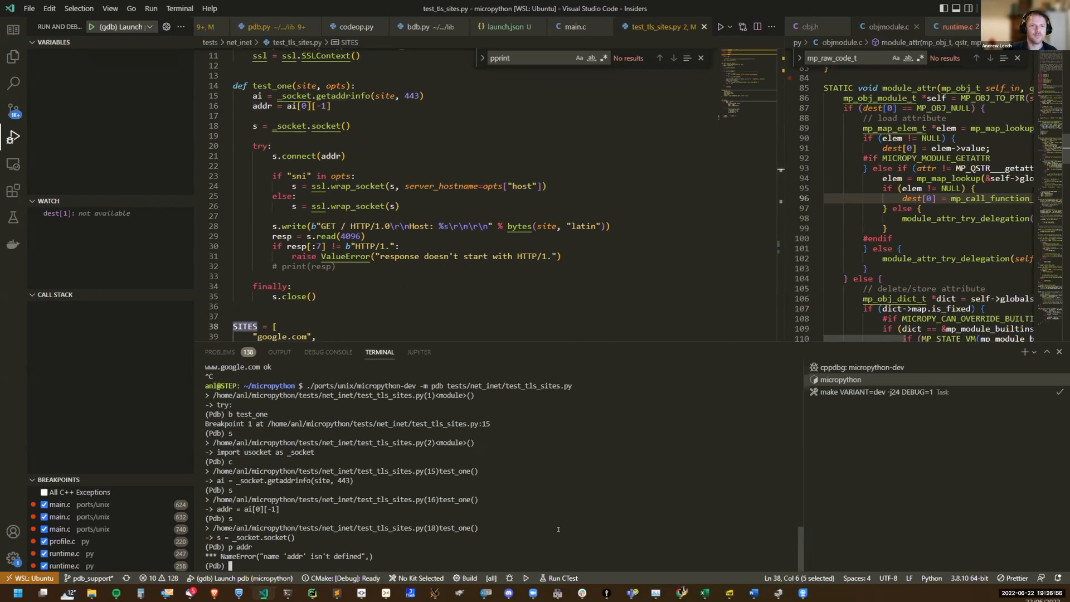
mouse_move(477, 315)
text(ll)
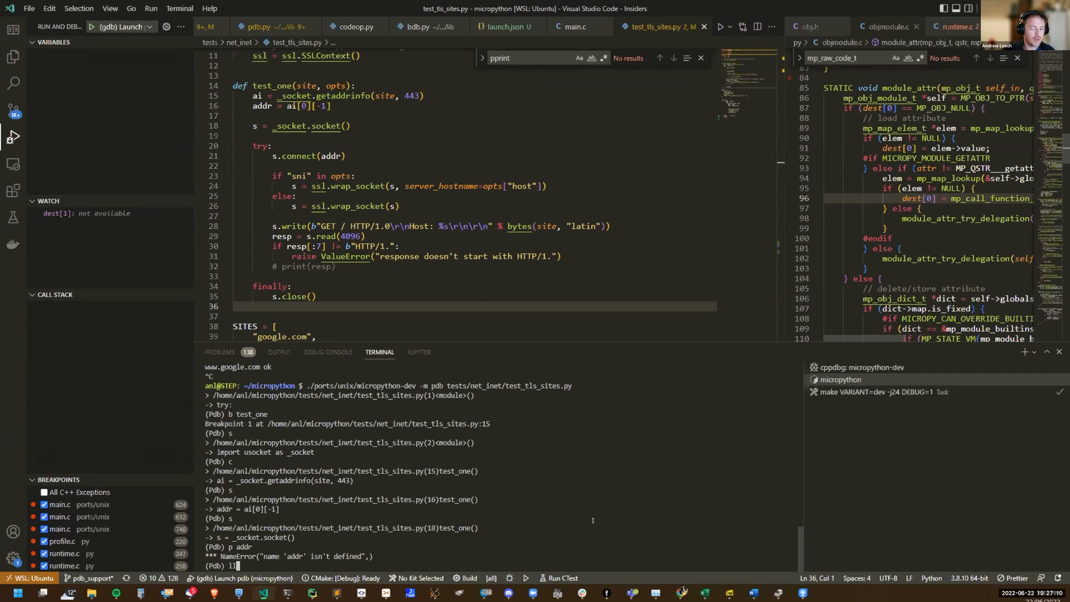
Step: Run pdb's ll listing, which fails on missing inspect, then relaunch the TLS test under pdb
key(Return)
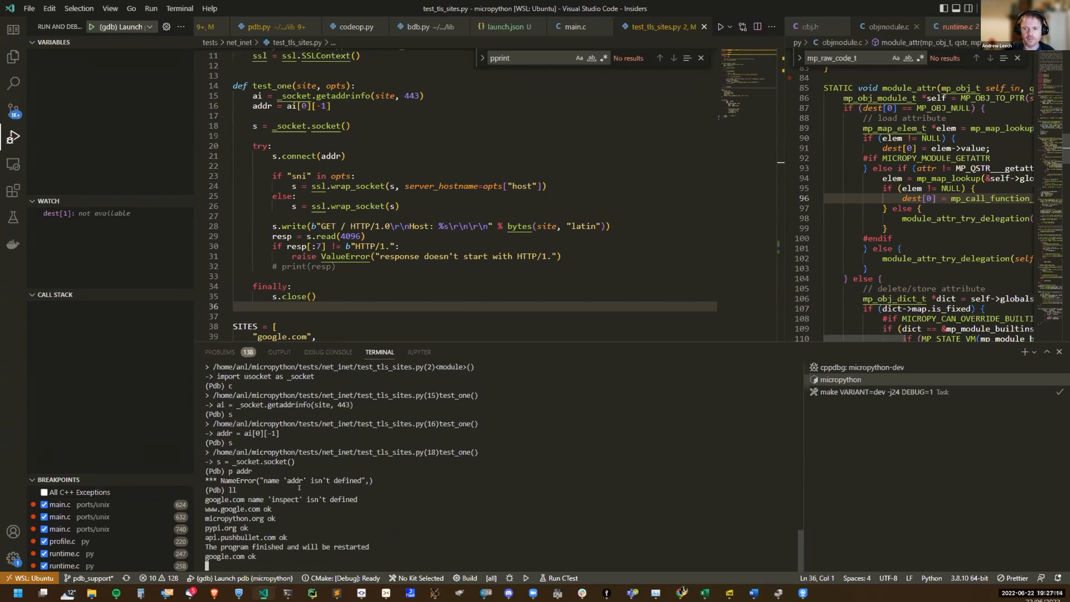
scroll(down, 3)
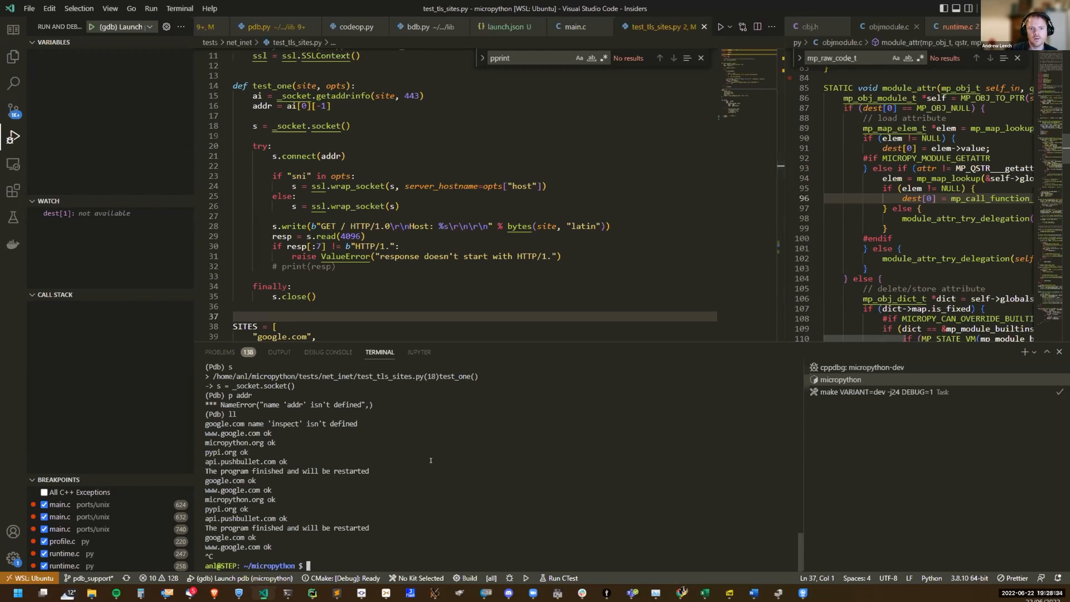
text(./ports/unix/micropython-dev -m pdb tests/net_inet/test_tls_sites.py)
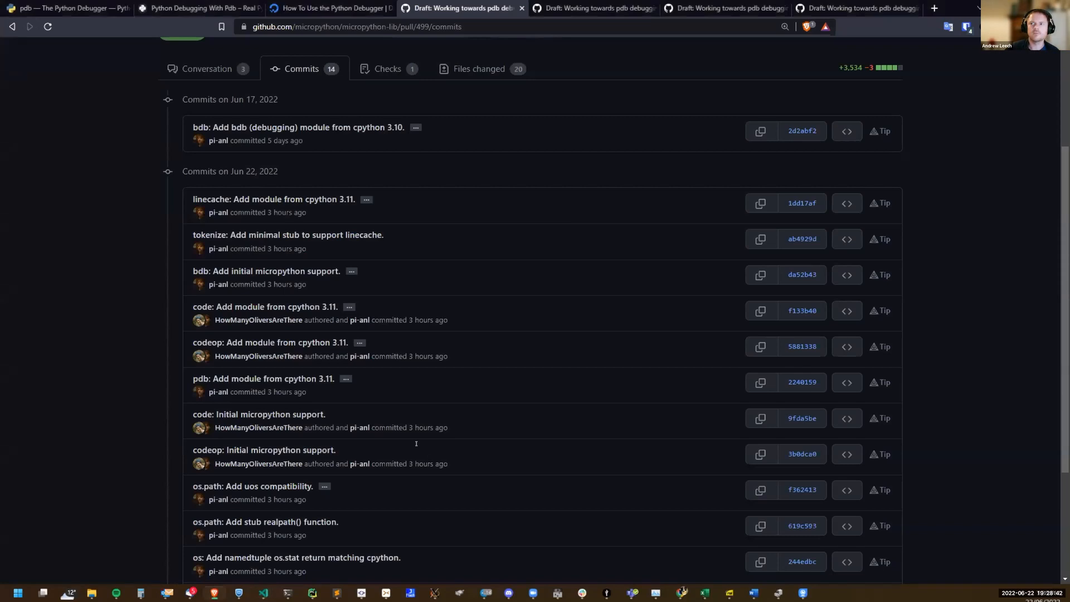
Step: Read DigitalOcean's 'How To Use the Python Debugger' down to the list command section, then return
click(331, 8)
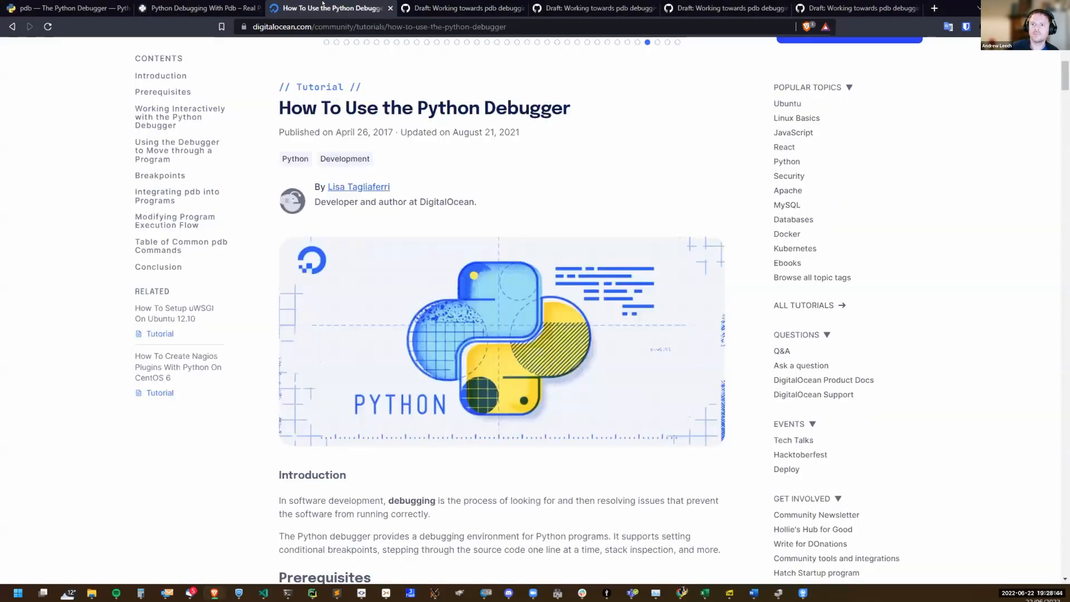
mouse_move(976, 341)
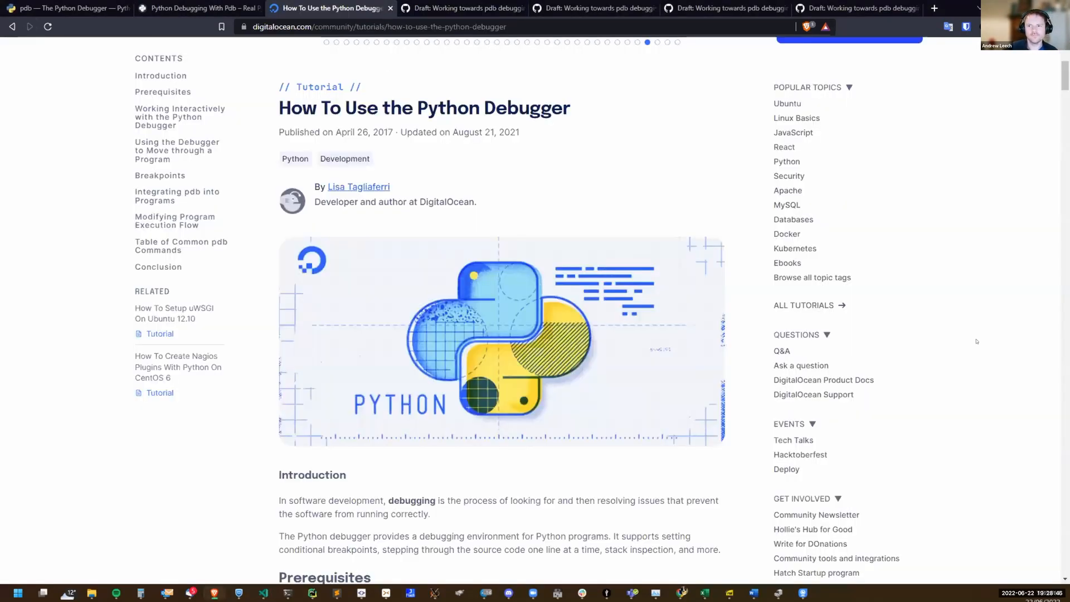
scroll(down, 3)
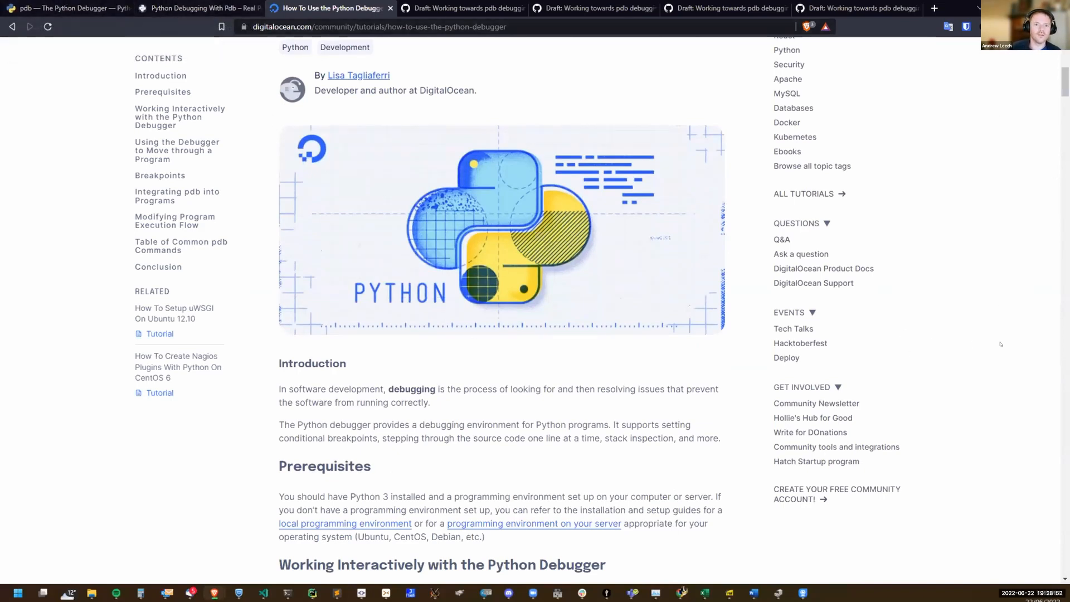
scroll(down, 3)
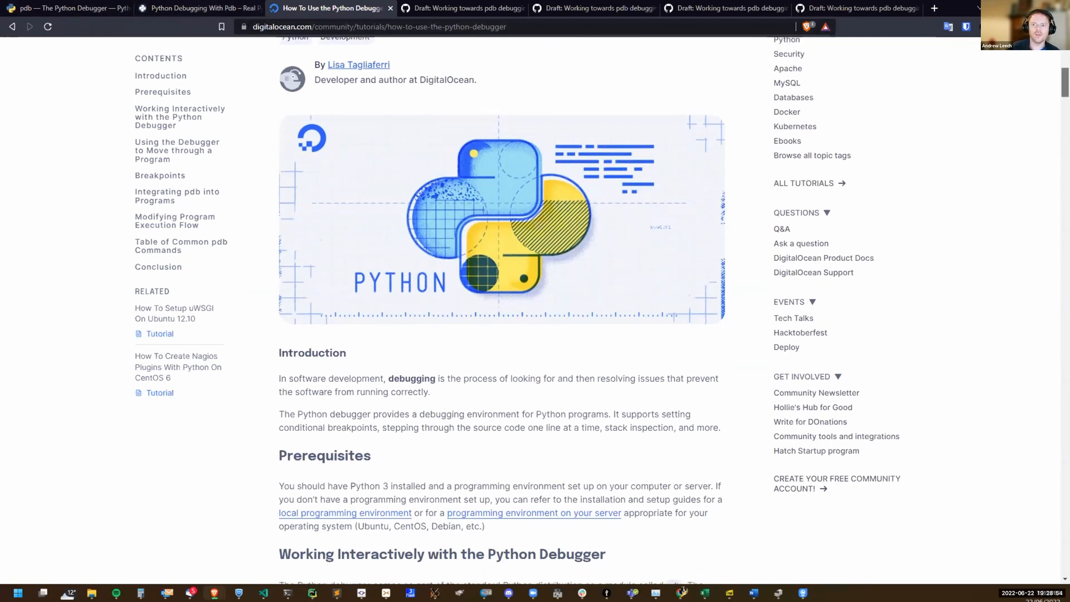
scroll(down, 3)
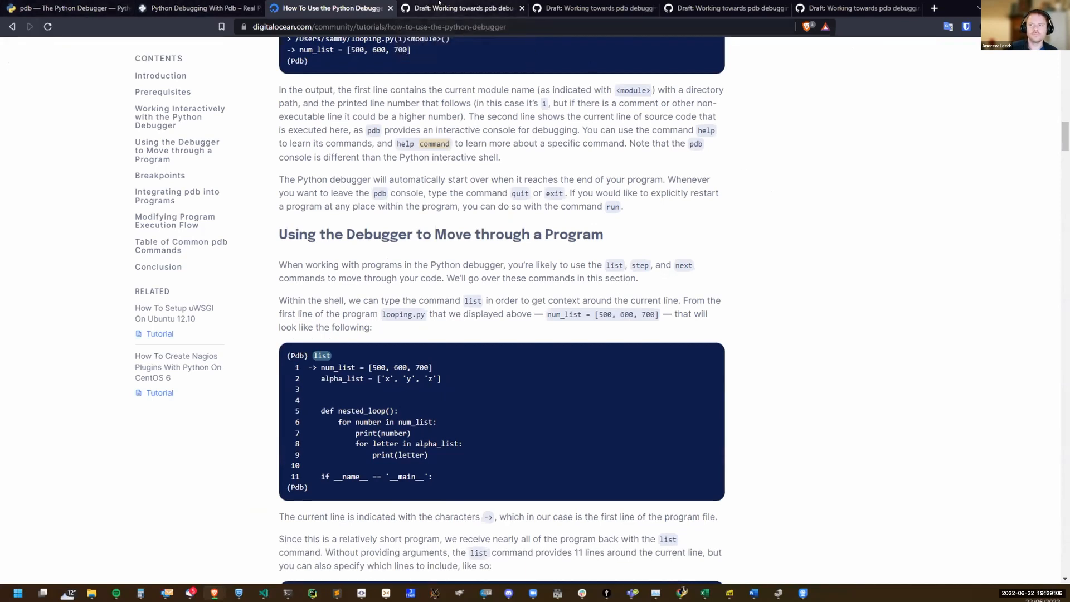
click(461, 8)
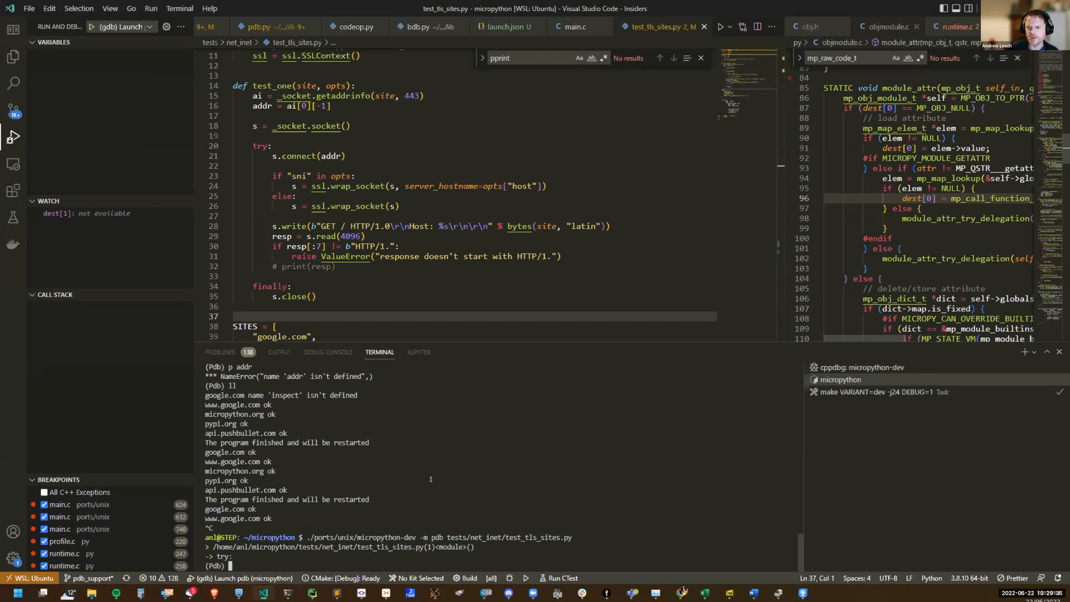
mouse_move(519, 479)
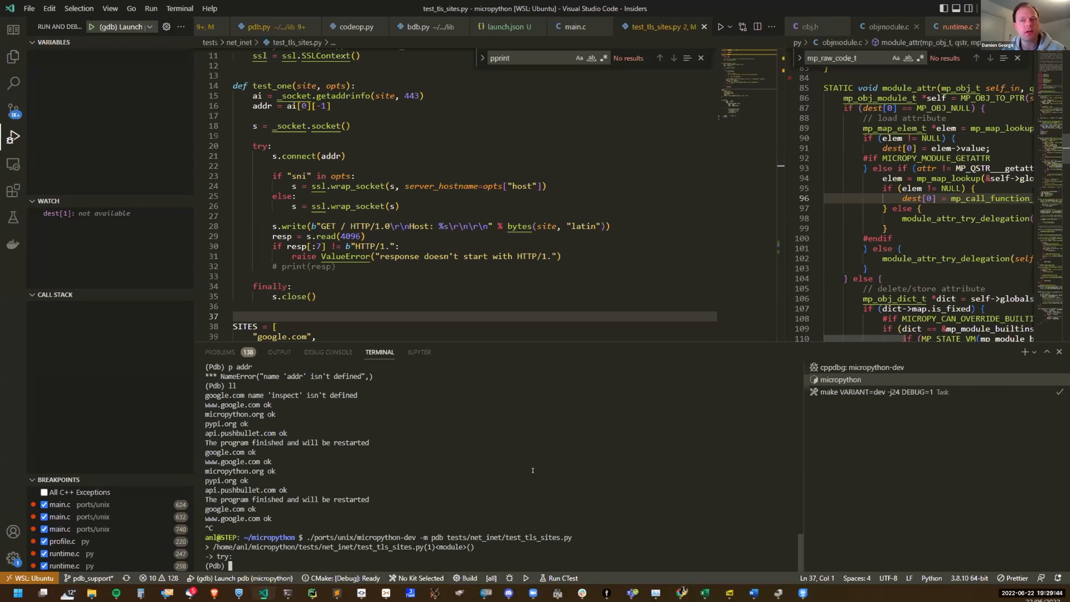
Step: Try inspect and interactive at the pdb prompt, then use interact and call locals()
text(inspect)
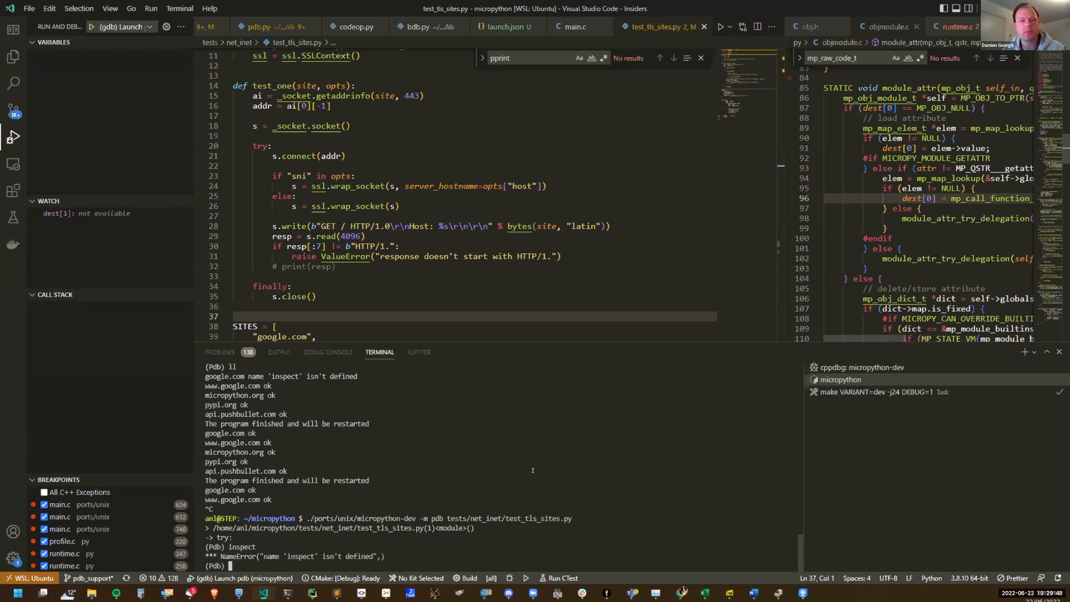
text(interactive)
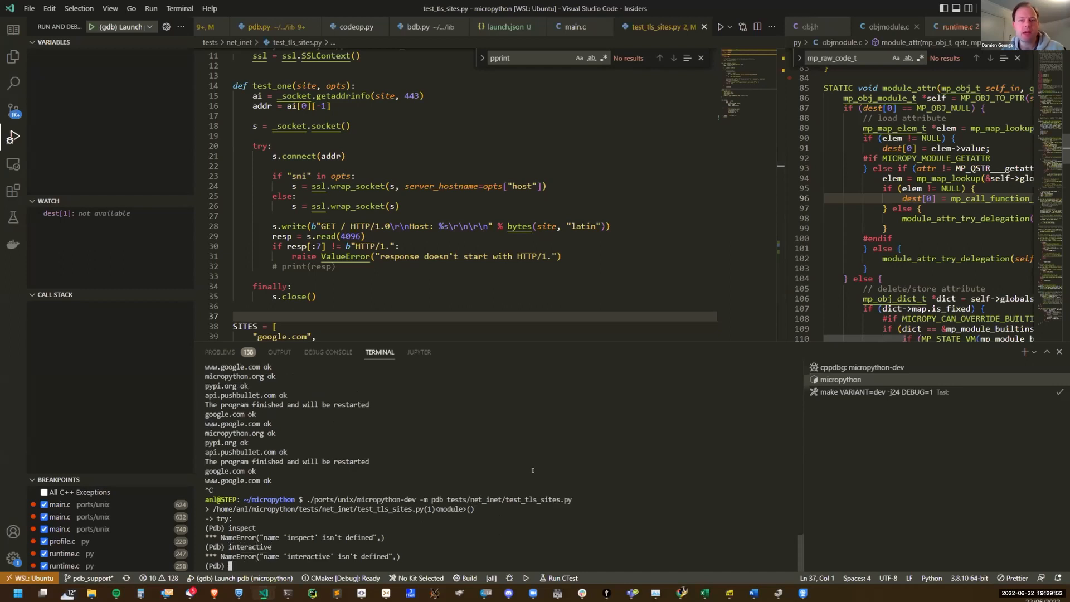
text(interact)
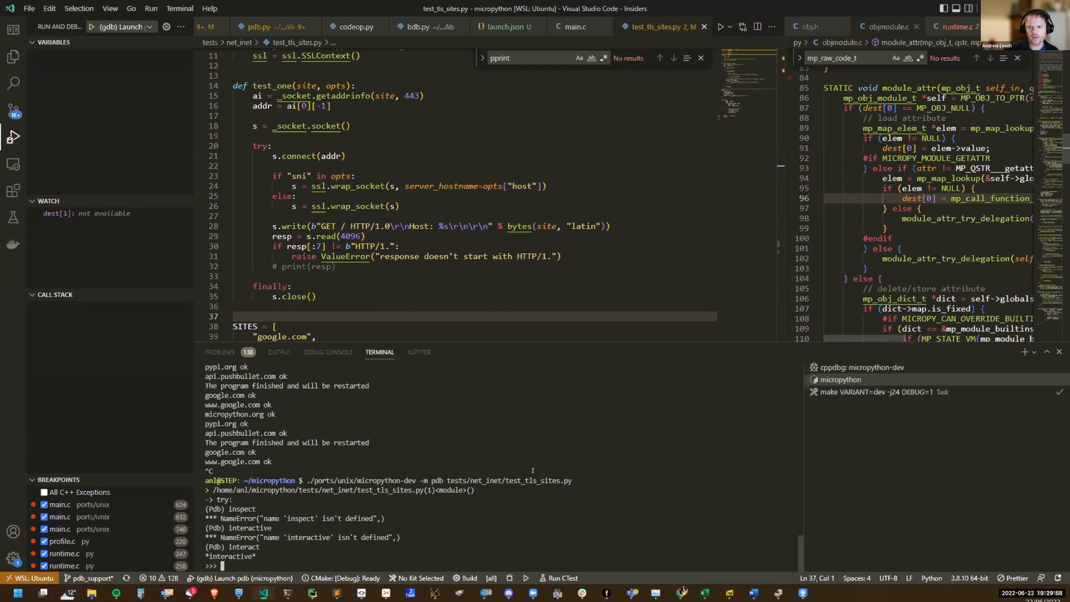
text(locals()
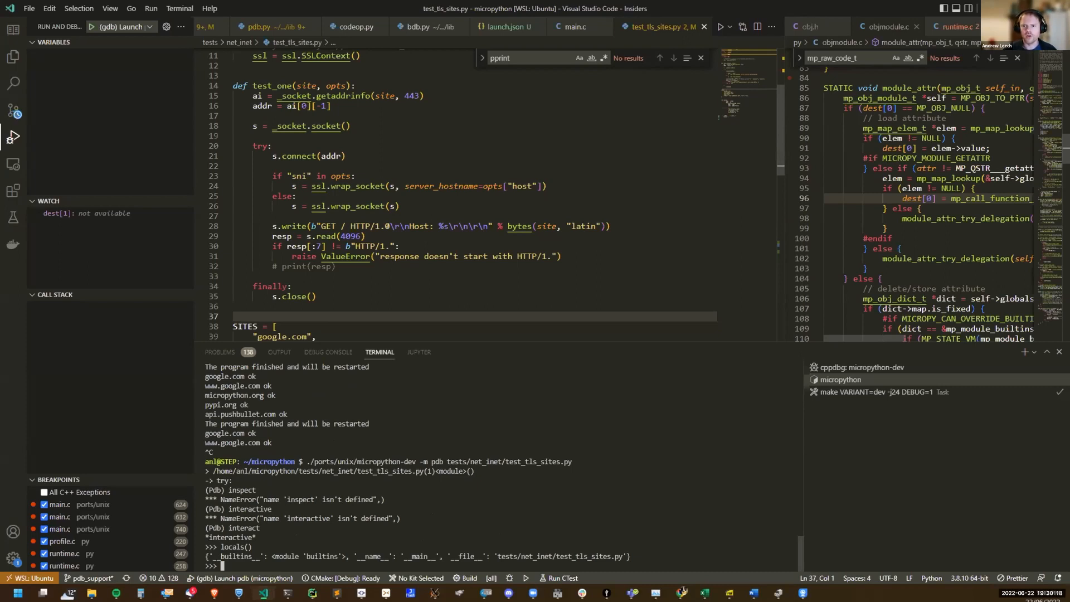
mouse_move(518, 387)
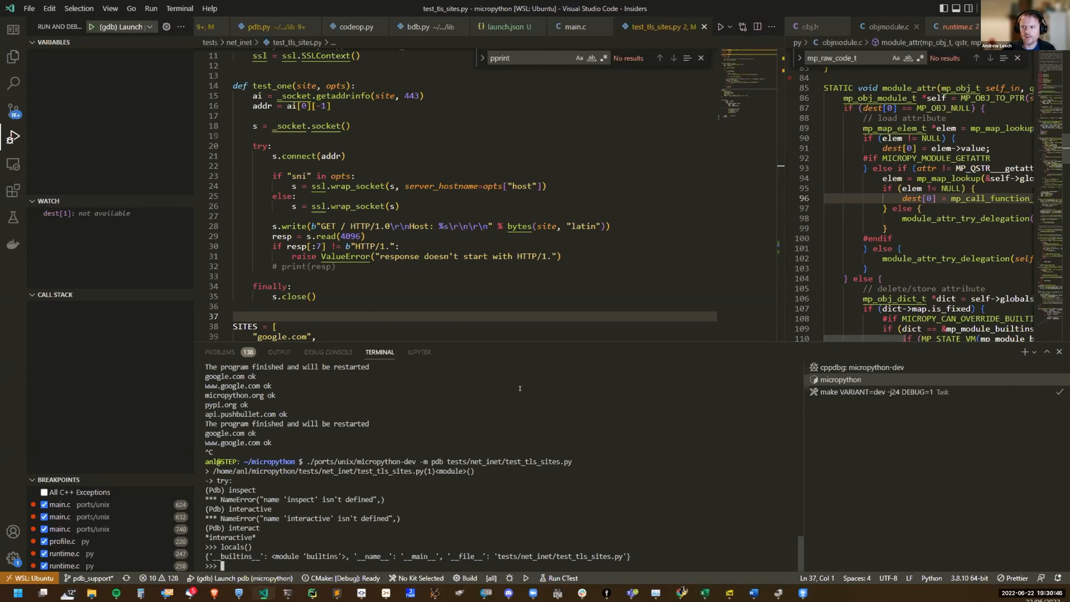
mouse_move(563, 440)
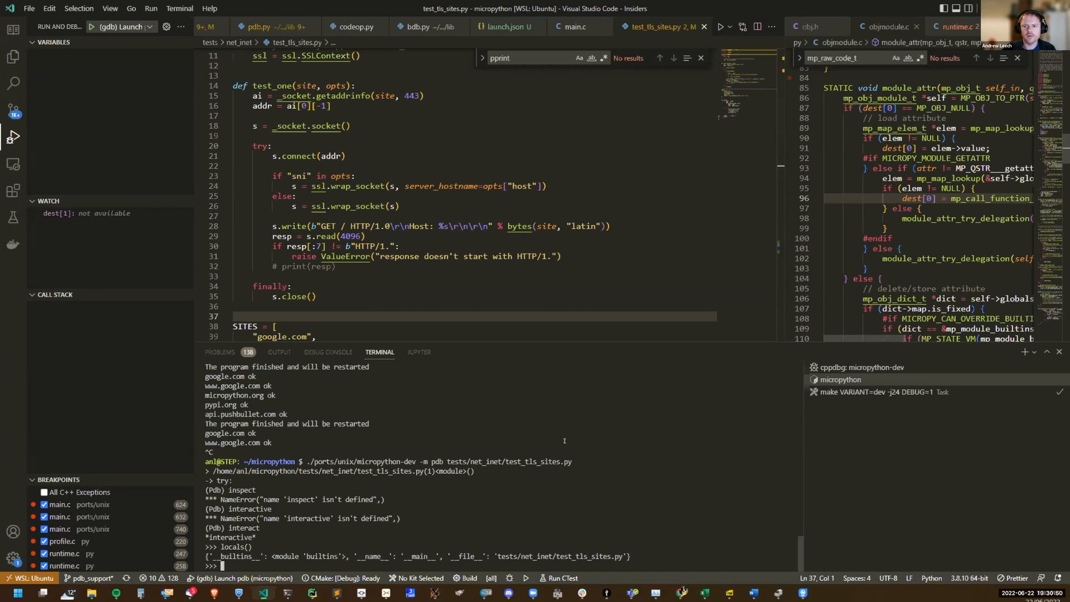
mouse_move(519, 461)
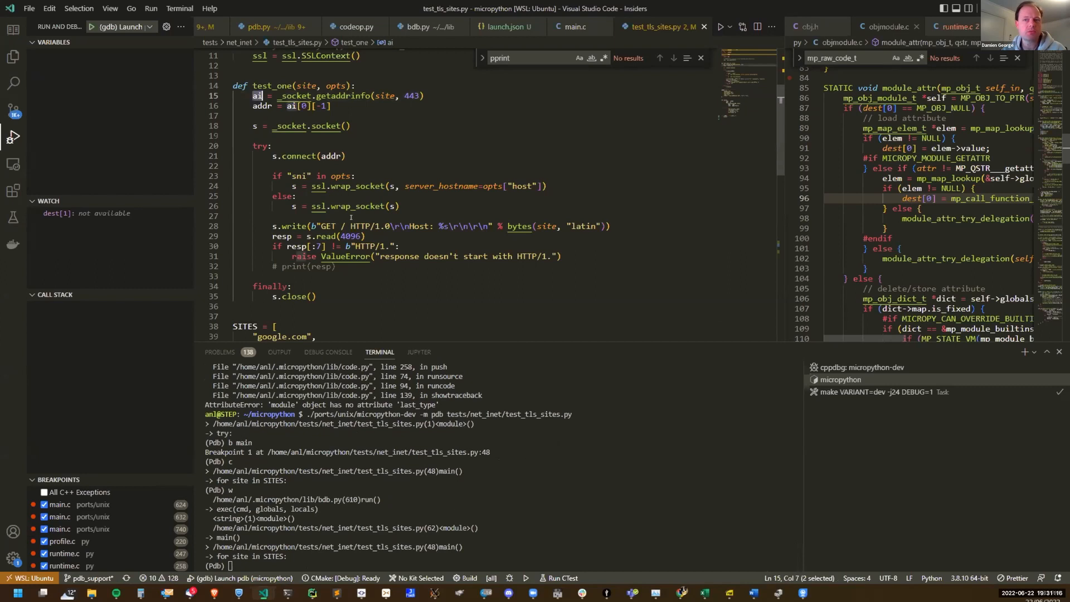
Step: Select the ai variable in test_one in the editor
double_click(262, 106)
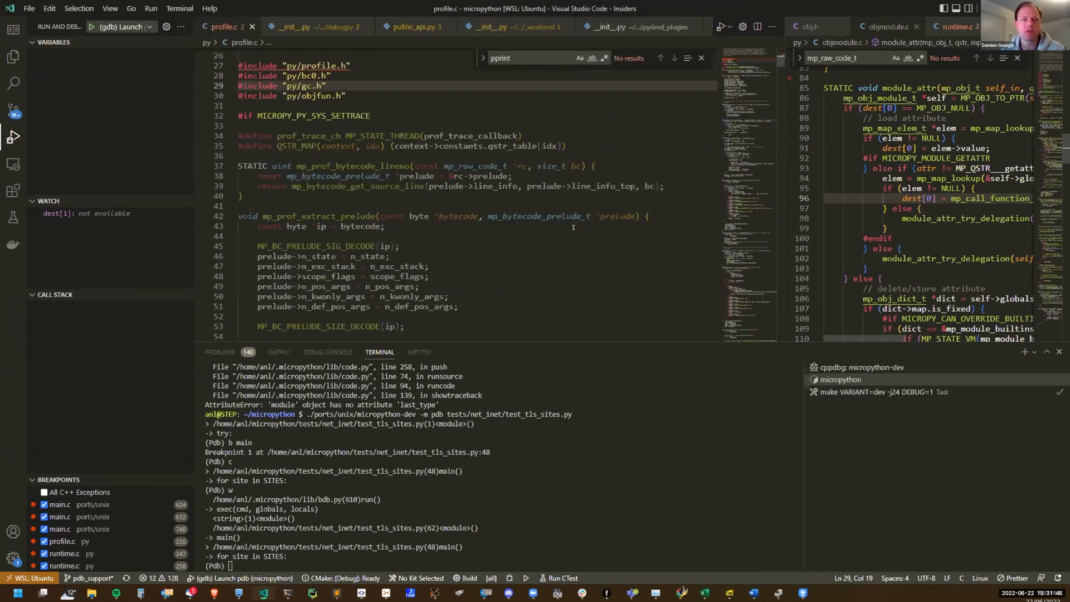
Step: Open profile.h and inspect the _mp_obj_frame_t struct fields
scroll(down, 3)
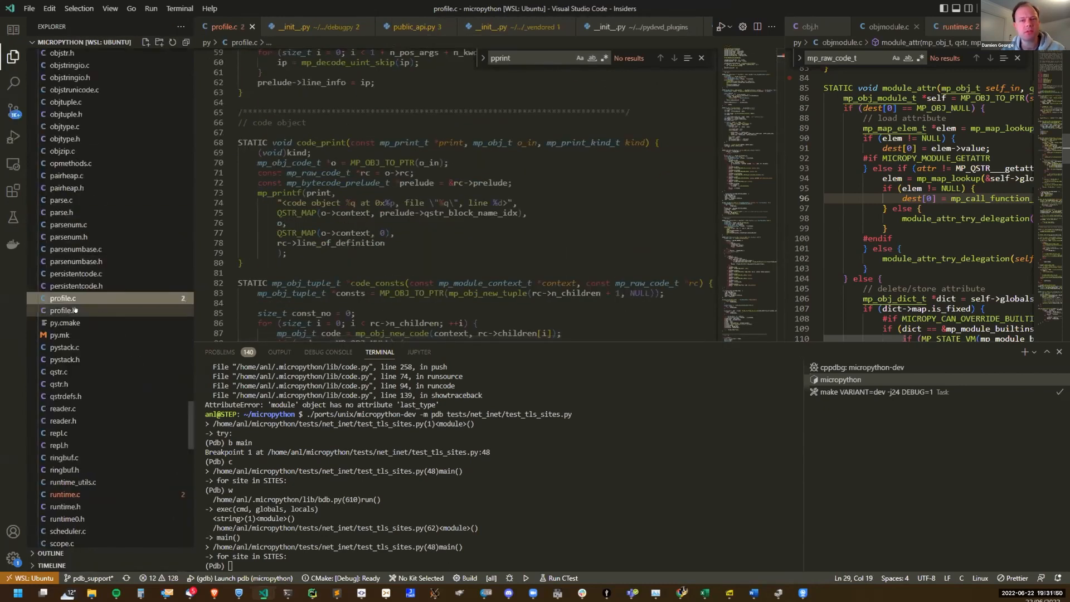
click(63, 310)
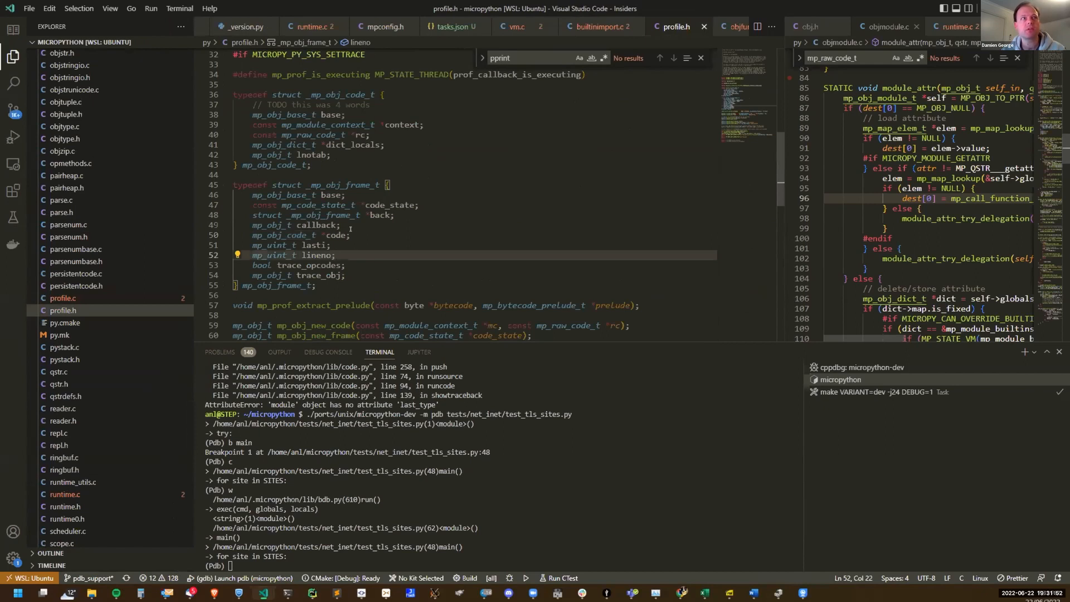
click(338, 235)
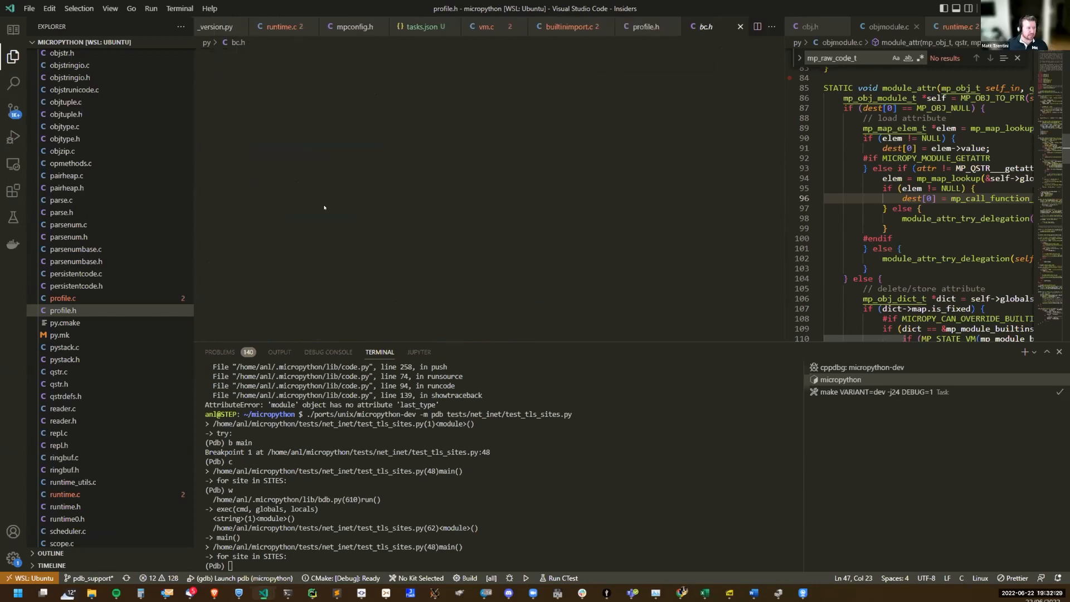
Step: Switch to bc.h and examine the mp_code_state_t struct definition
click(702, 26)
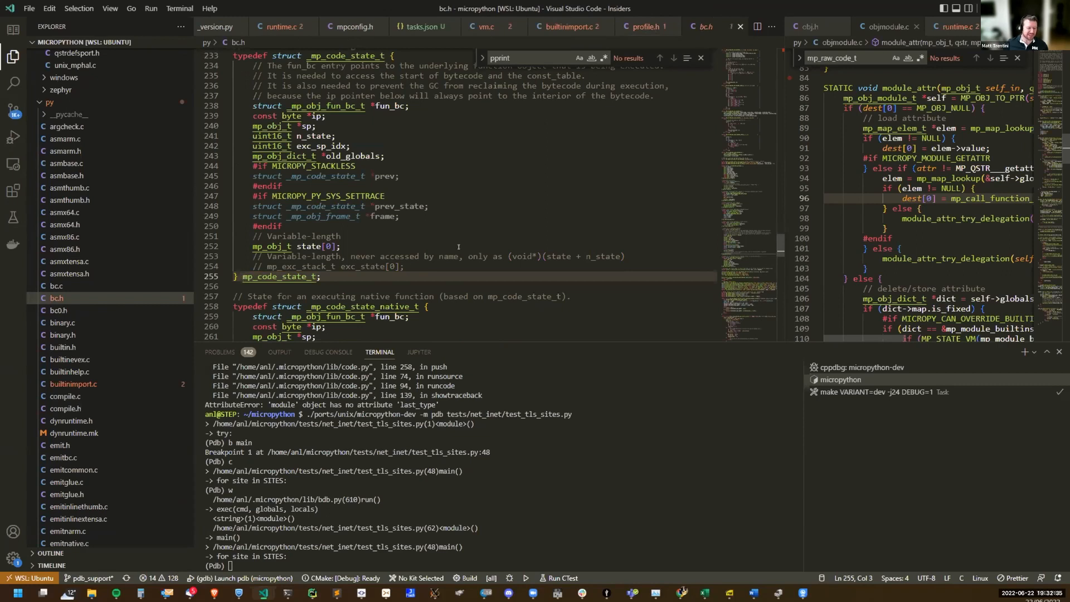
scroll(down, 3)
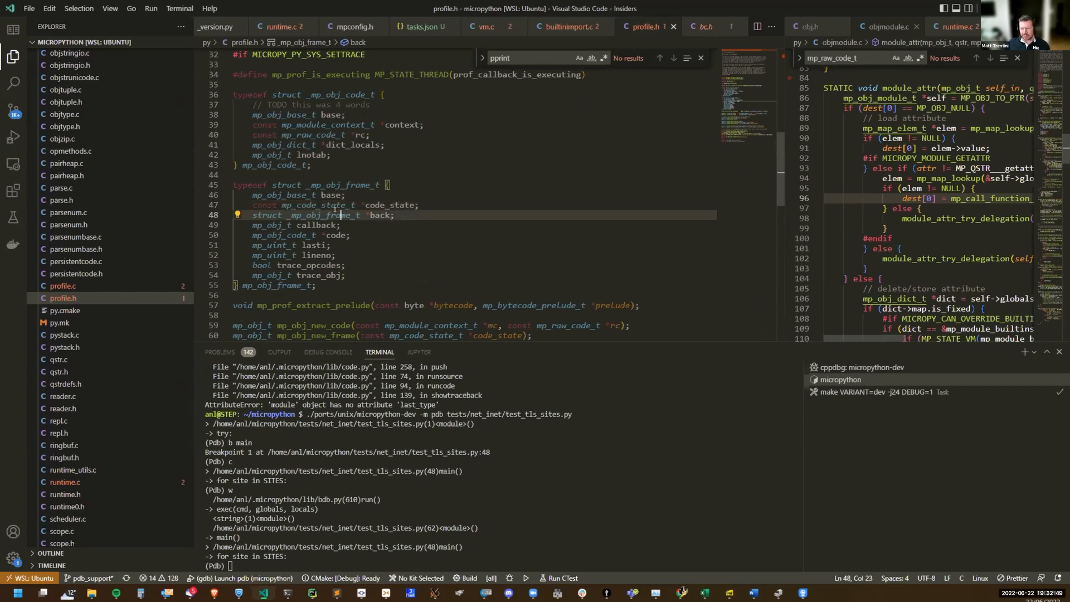
click(311, 185)
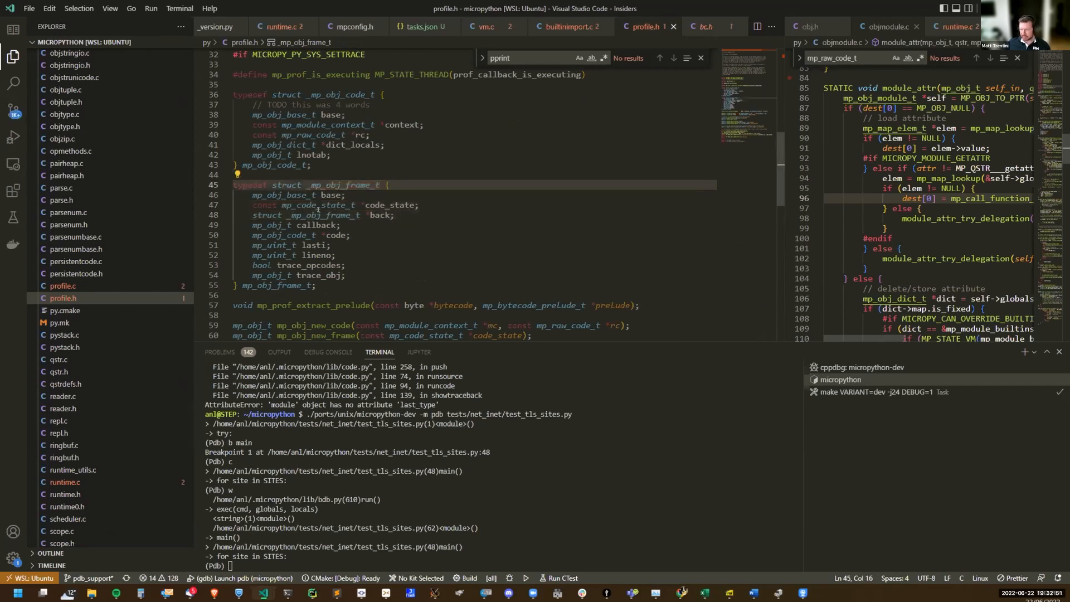